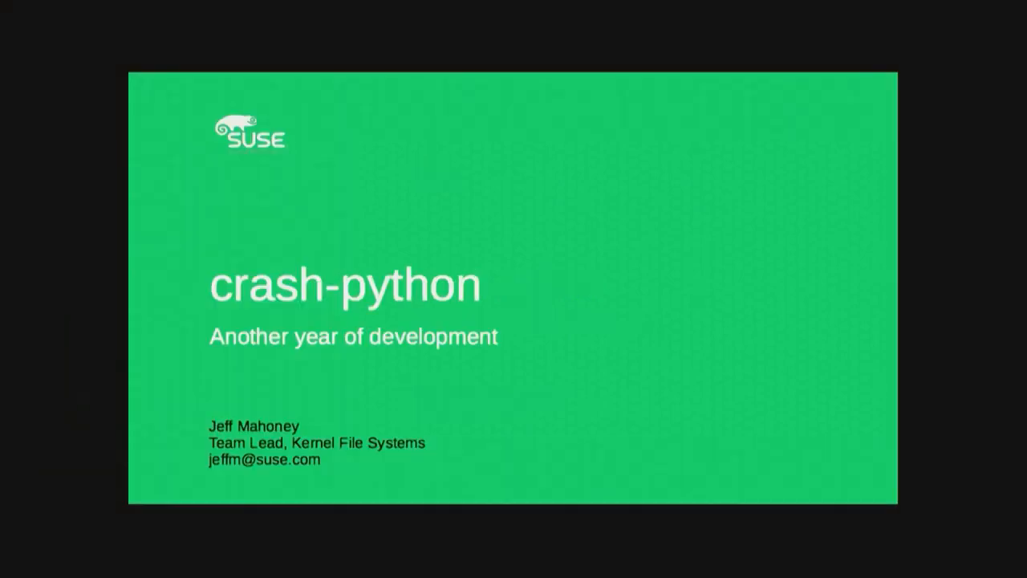
# Advance through the talk slides: Crash Limitations, GDB and Python, GDB Python Limitations and onward
pyautogui.press('Right')
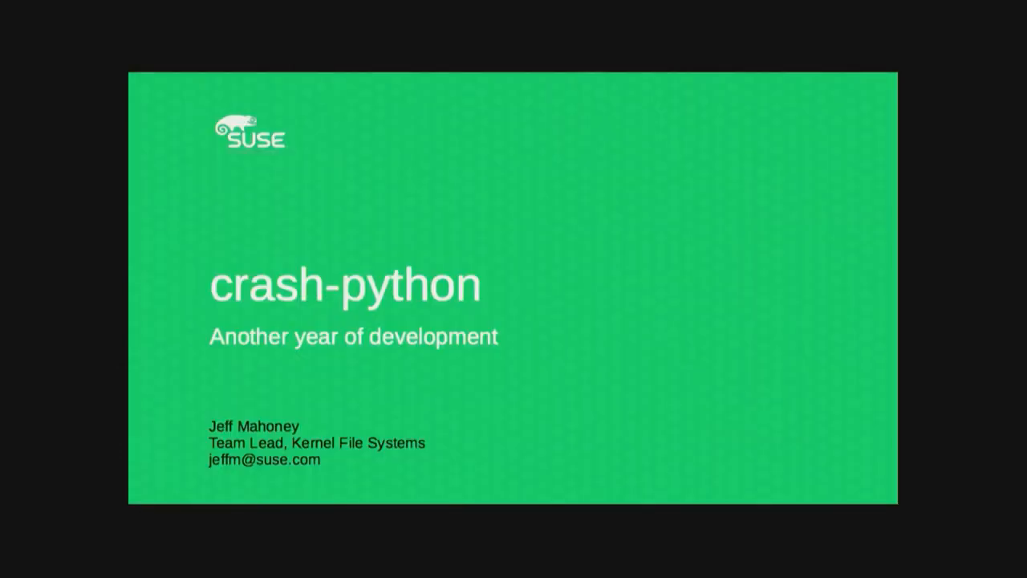
pyautogui.press('Right')
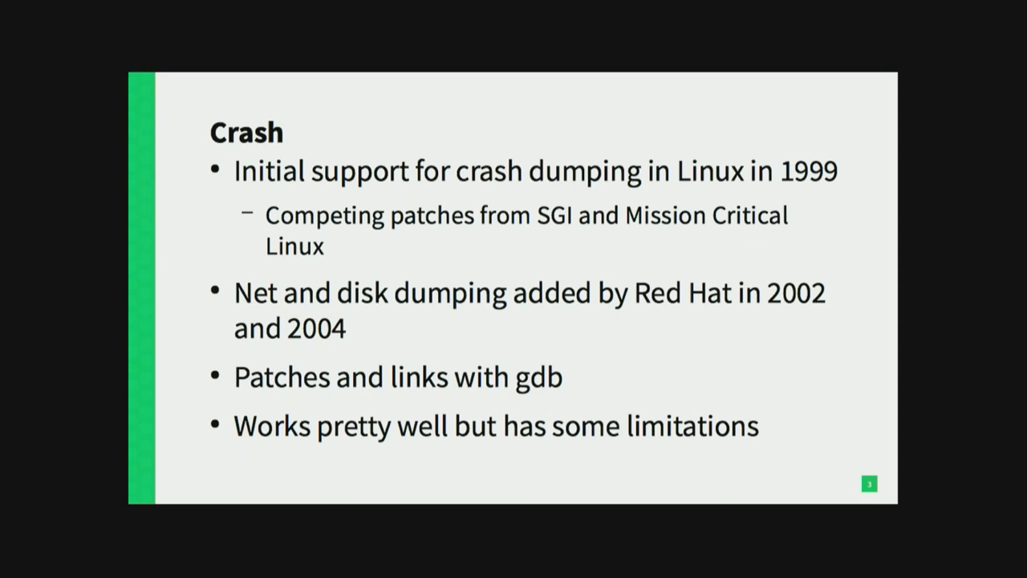
pyautogui.press('Right')
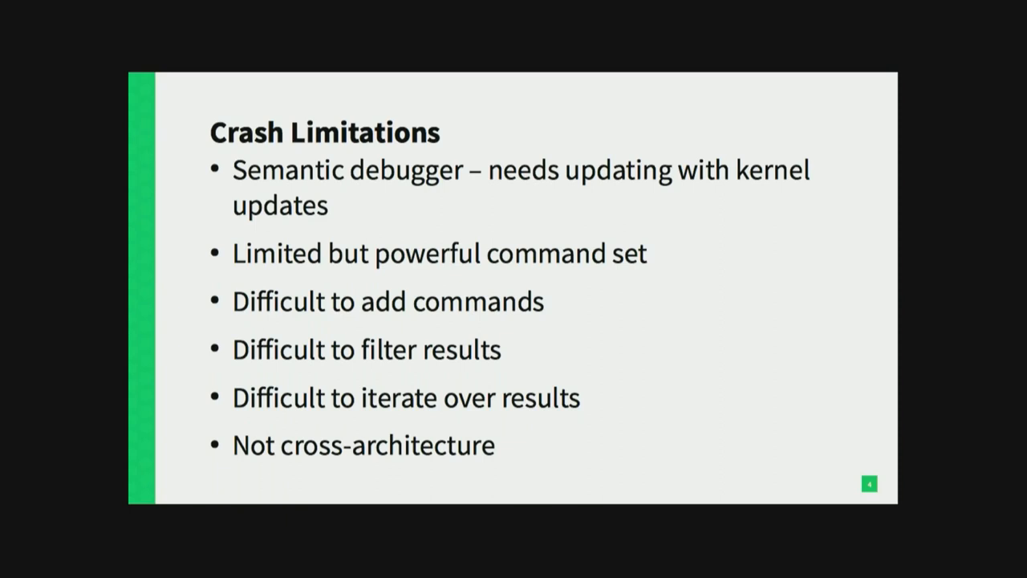
pyautogui.press('Right')
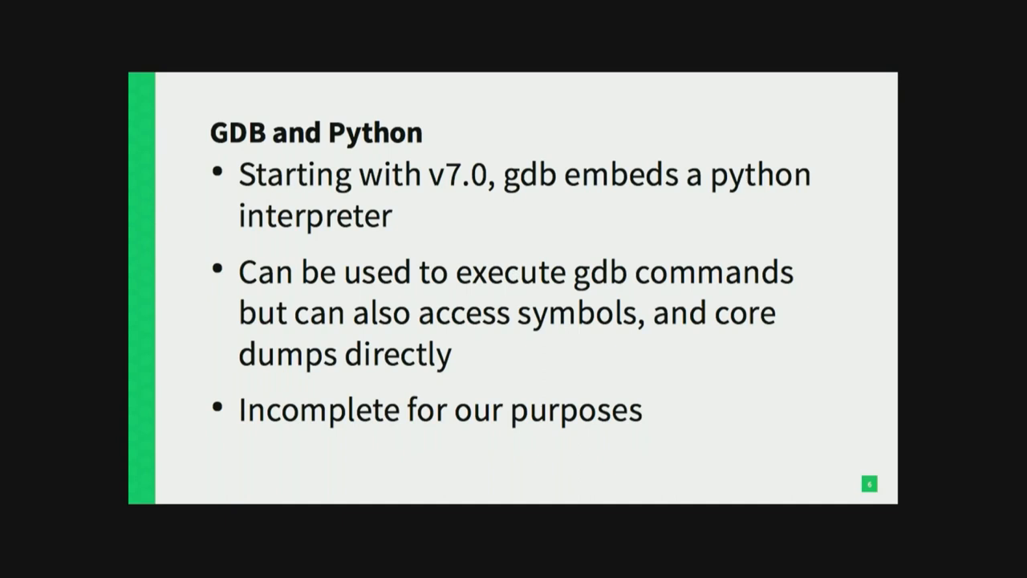
pyautogui.press('right')
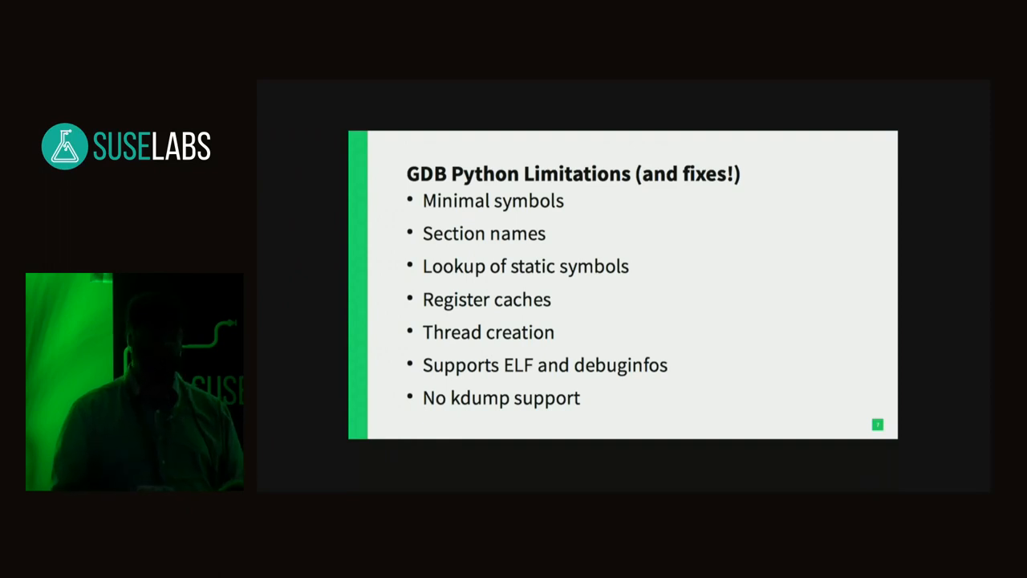
pyautogui.press('Right')
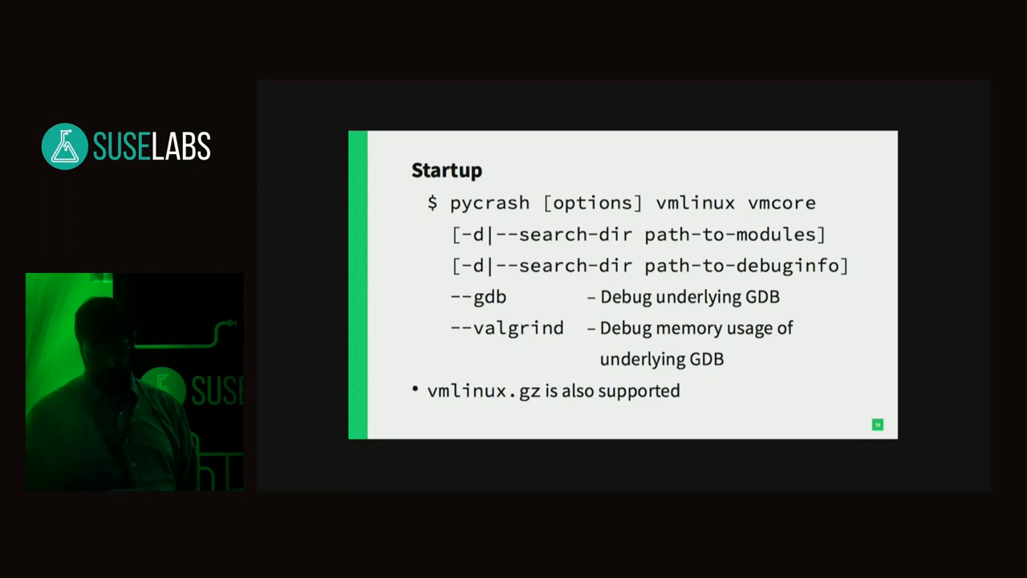
pyautogui.press('Right')
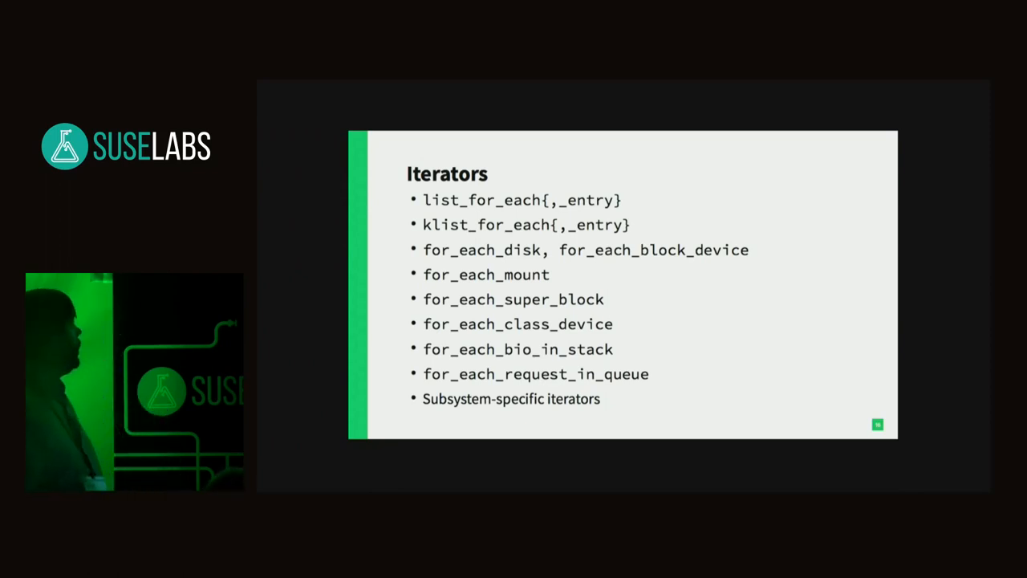
pyautogui.press('right')
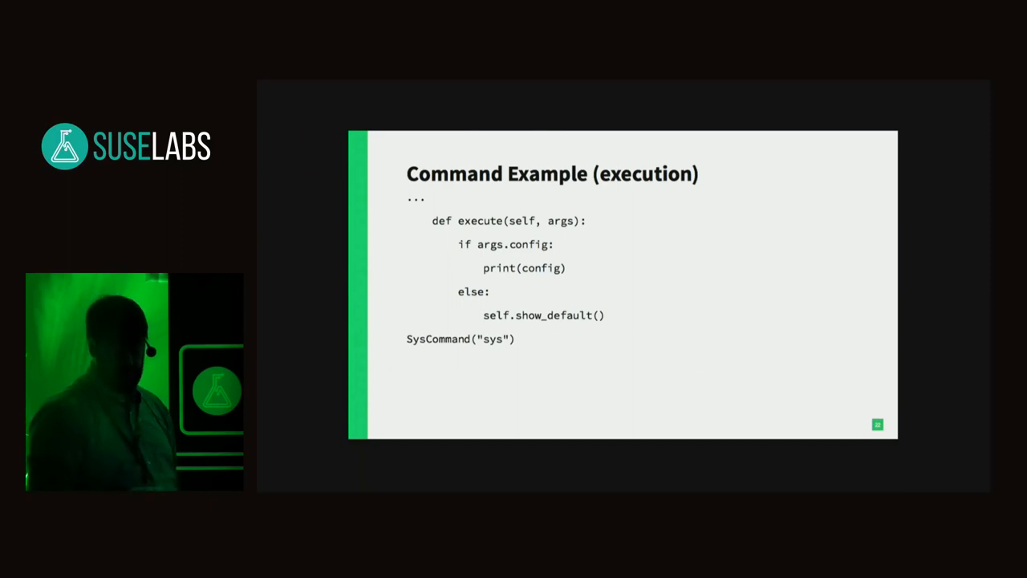
pyautogui.press('right')
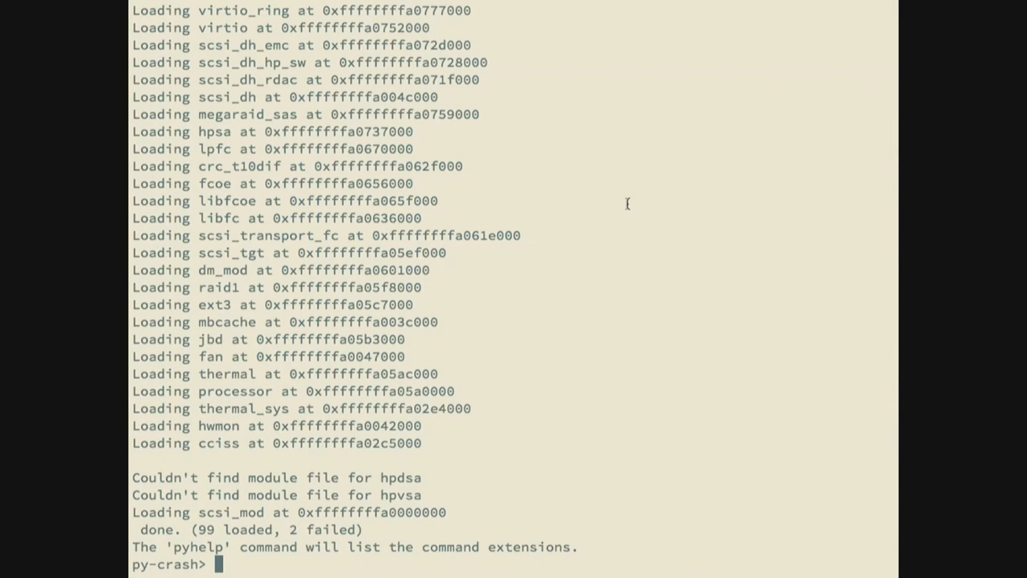
# Suspend and resume the demo script, then run pymount to list the dump's mounted filesystems
pyautogui.press('ctrl+z')
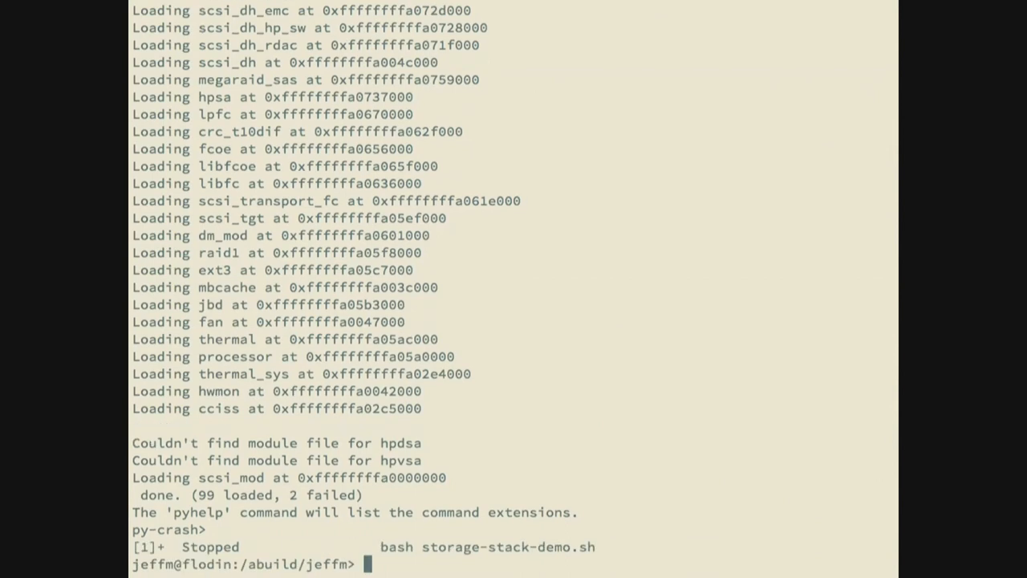
pyautogui.write('fg')
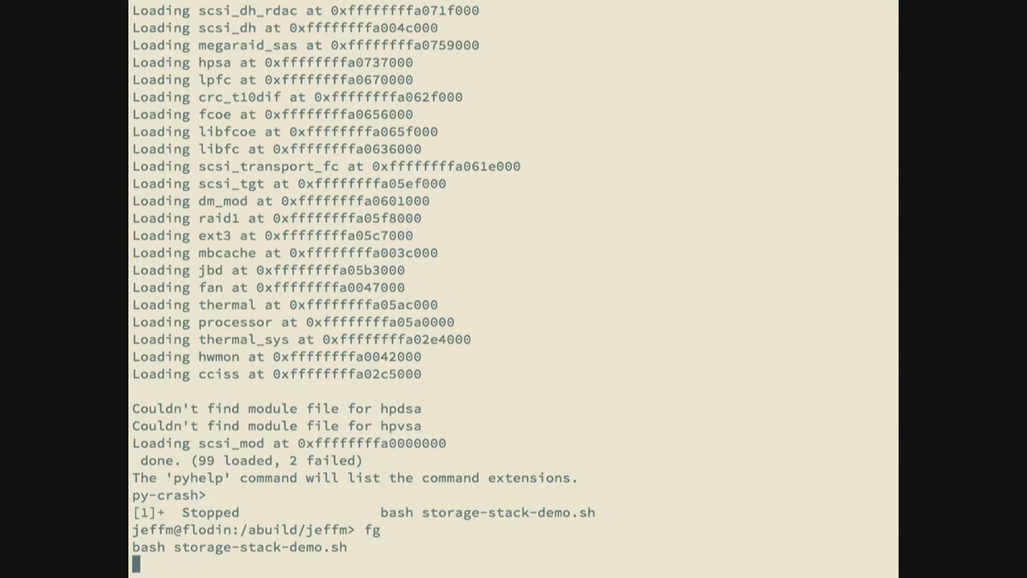
pyautogui.write('pym')
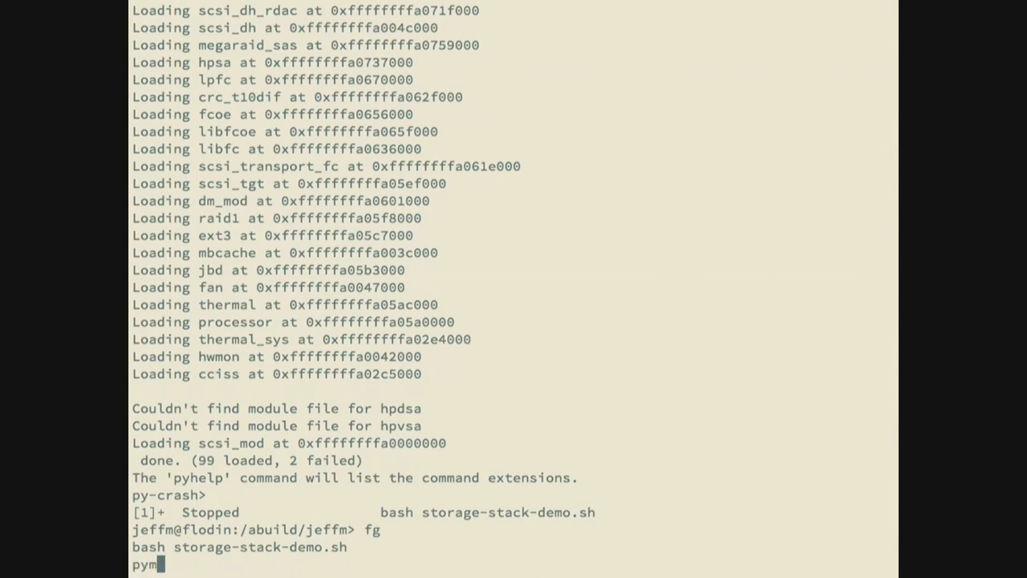
pyautogui.write('ount')
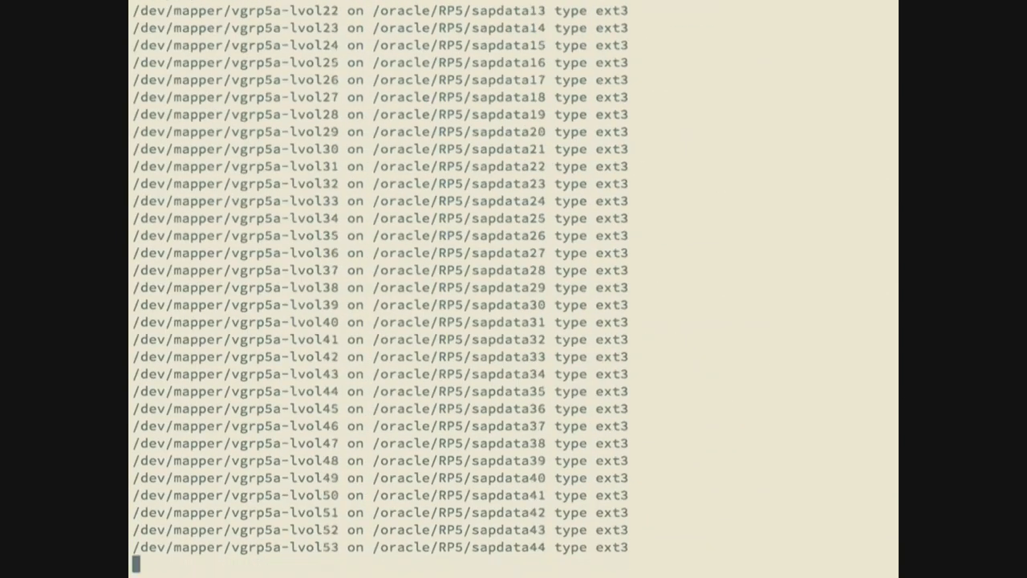
pyautogui.scroll(-3)
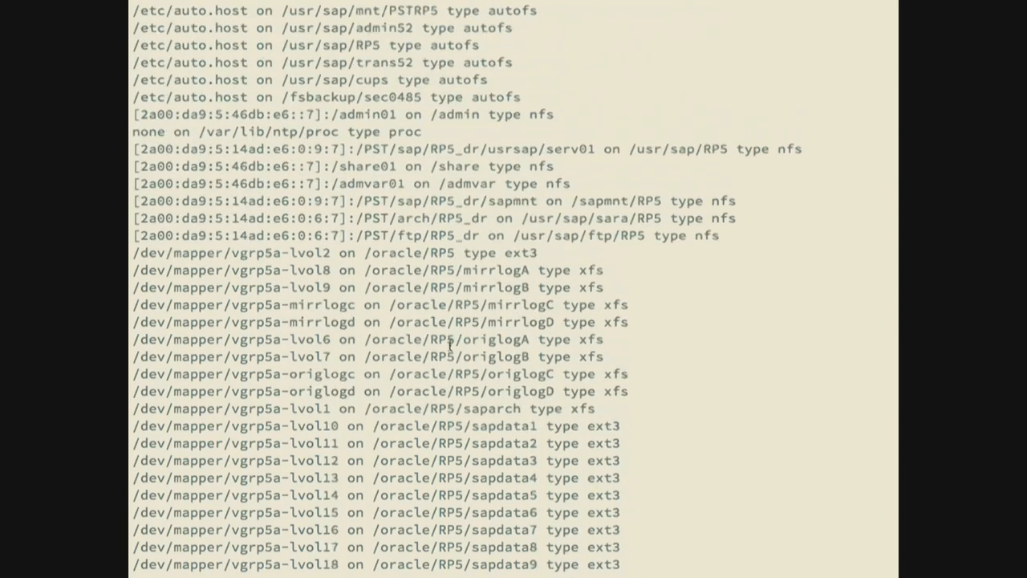
pyautogui.scroll(-3)
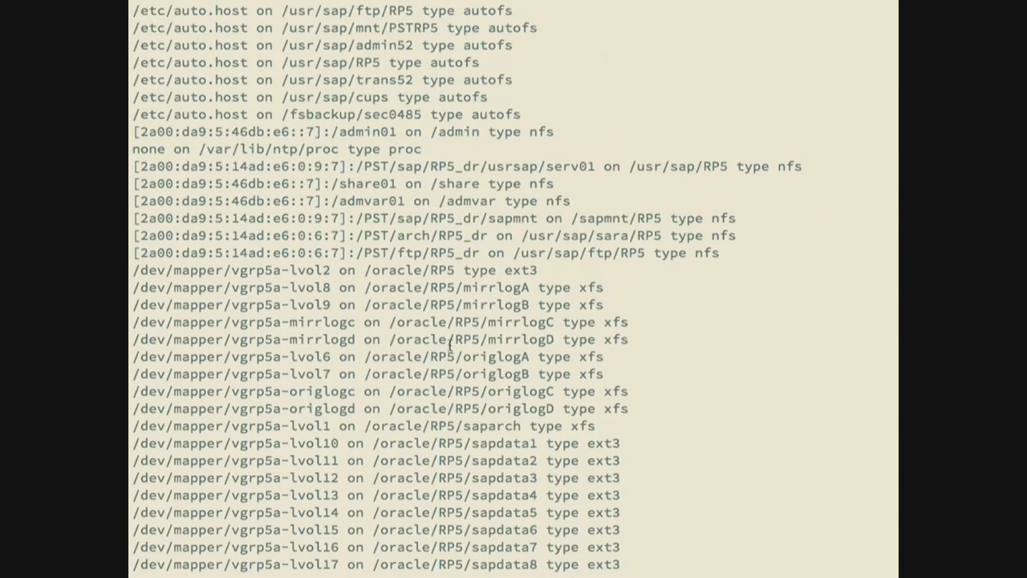
pyautogui.scroll(-3)
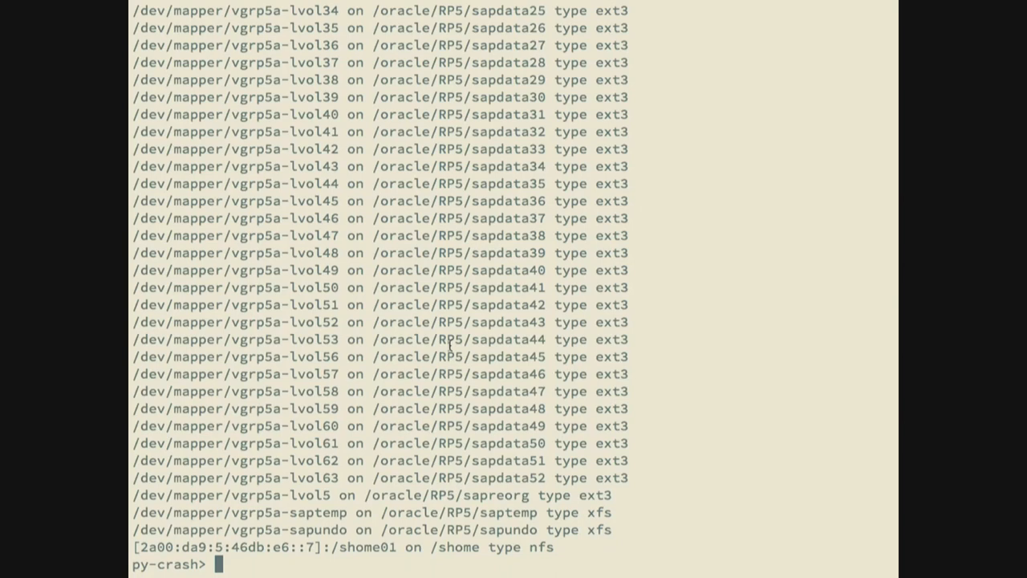
# Show pyhelp, then run pymount with an option to print the mount table with addresses and devices
pyautogui.write('pyhel')
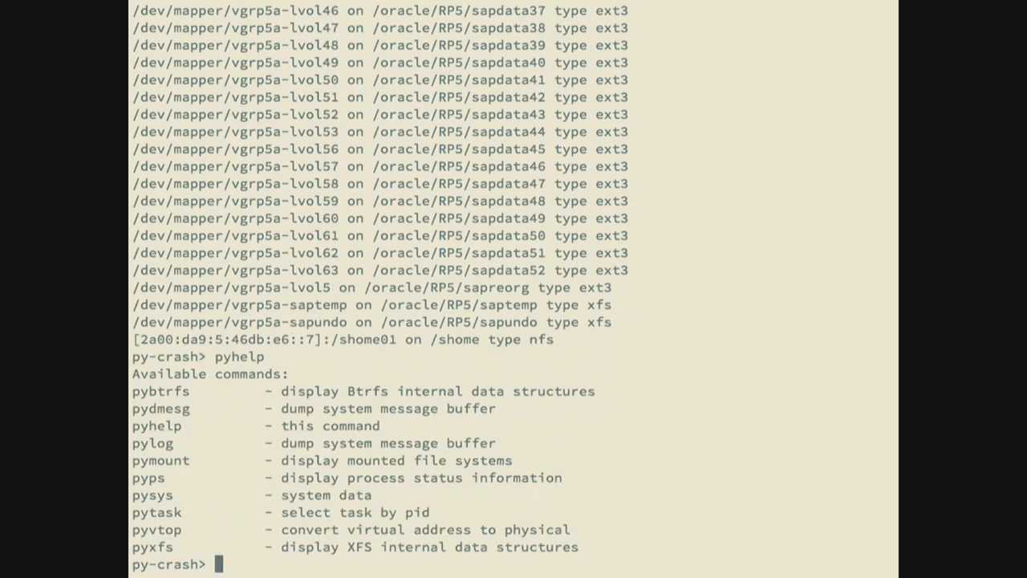
pyautogui.write('pym')
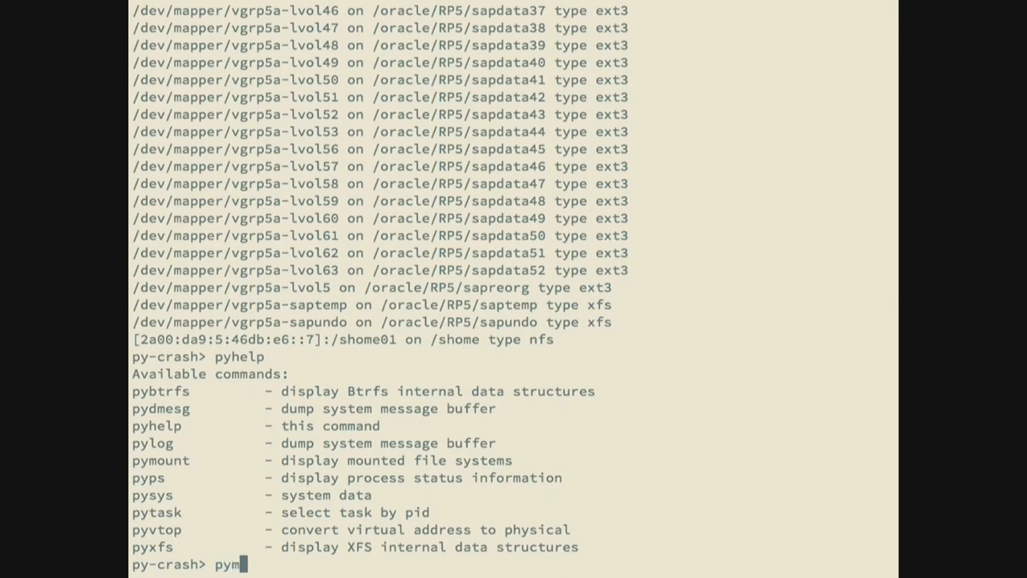
pyautogui.write('ount -')
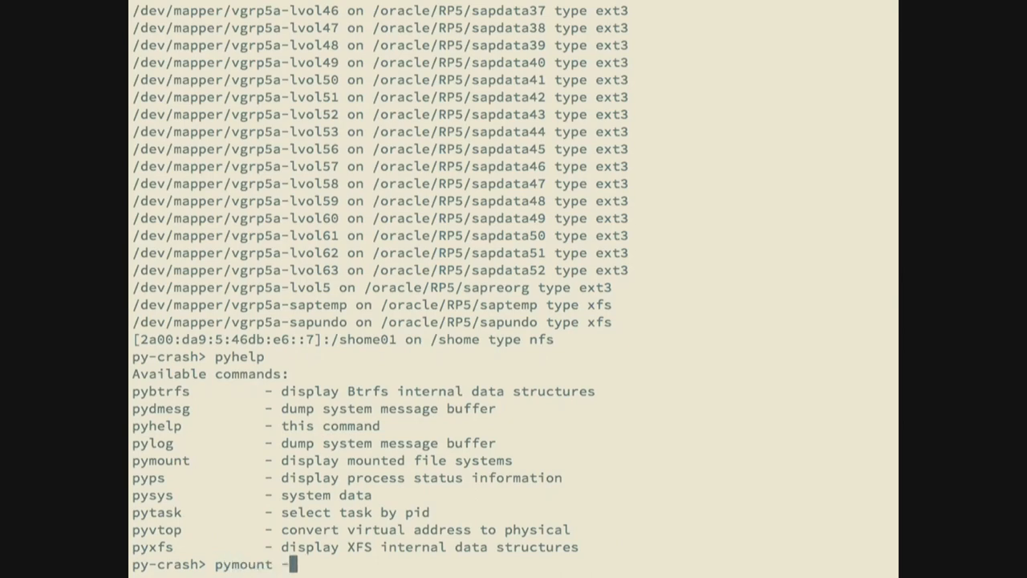
pyautogui.press('Return')
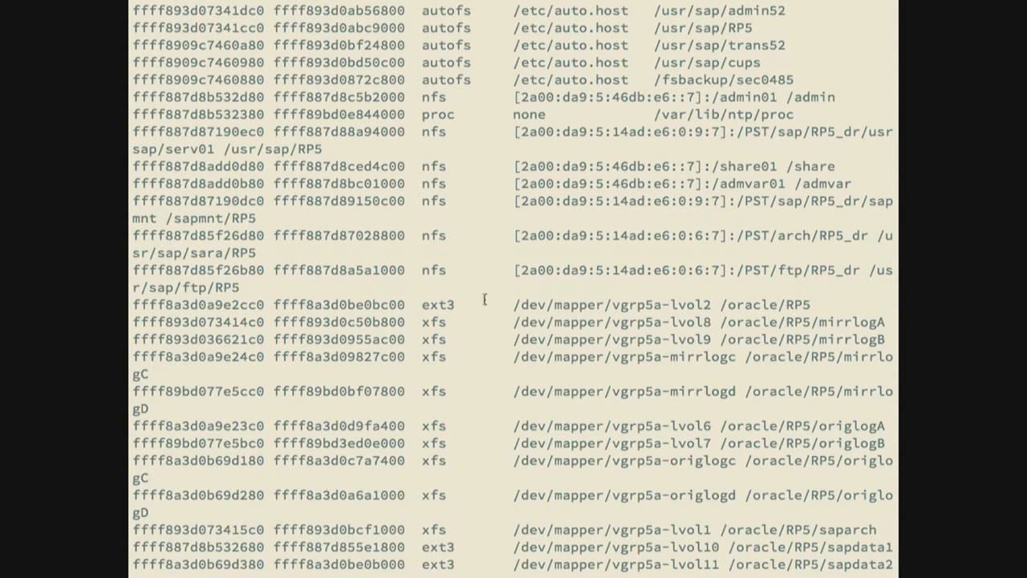
pyautogui.moveTo(350, 337)
pyautogui.write('p')
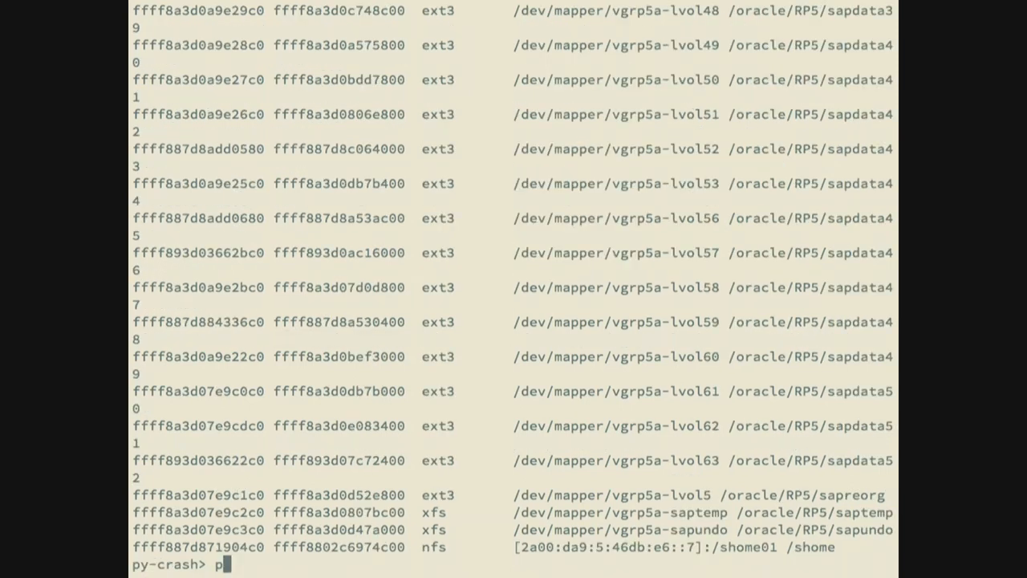
pyautogui.write('yxfs dump-al')
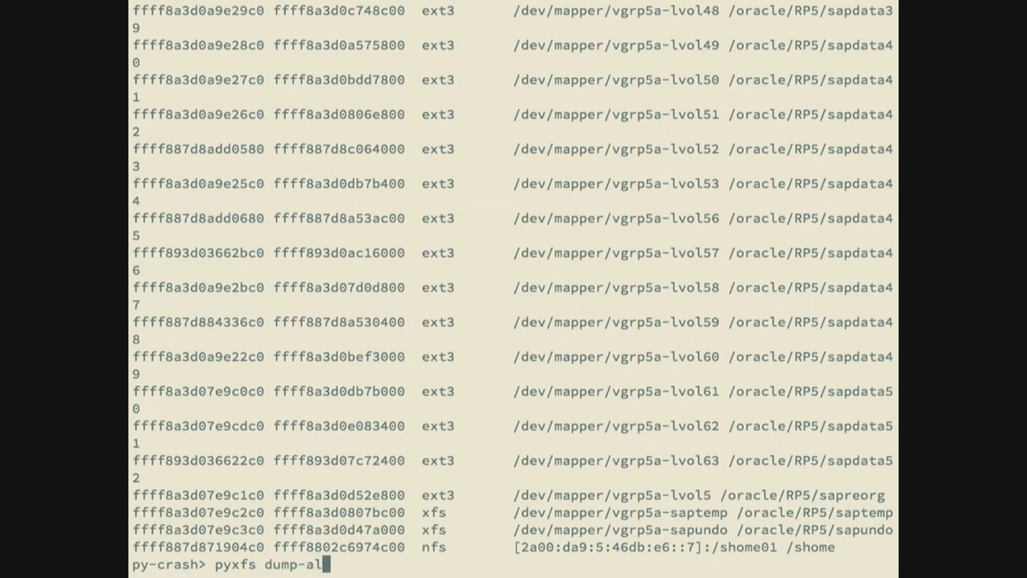
# Dump the AIL for XFS mount ffff893d0955ac00, then list all XFS filesystems with devices and UUIDs
pyautogui.write('i')
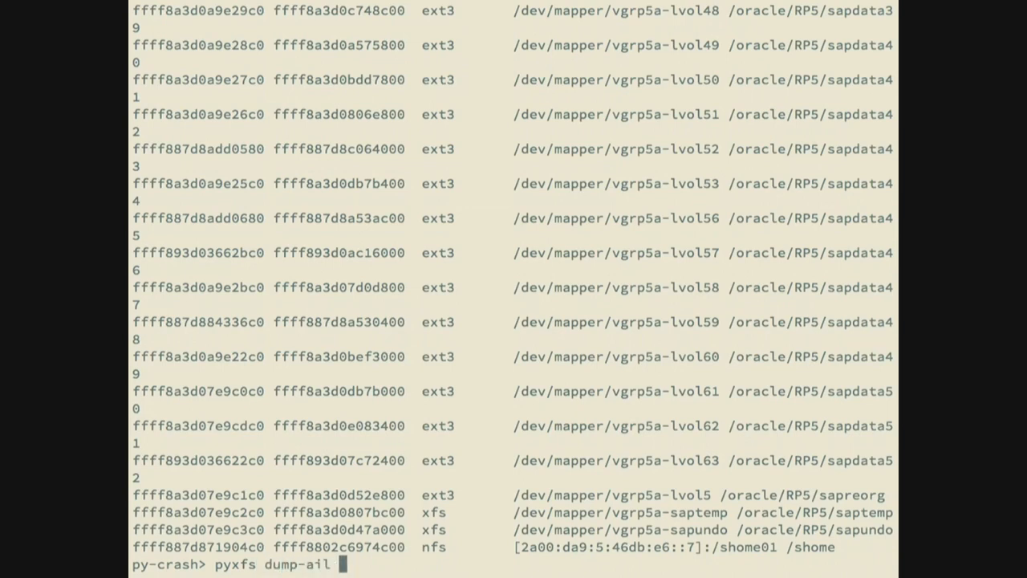
pyautogui.write('ffff893d0955ac00ffff893d0955ac00')
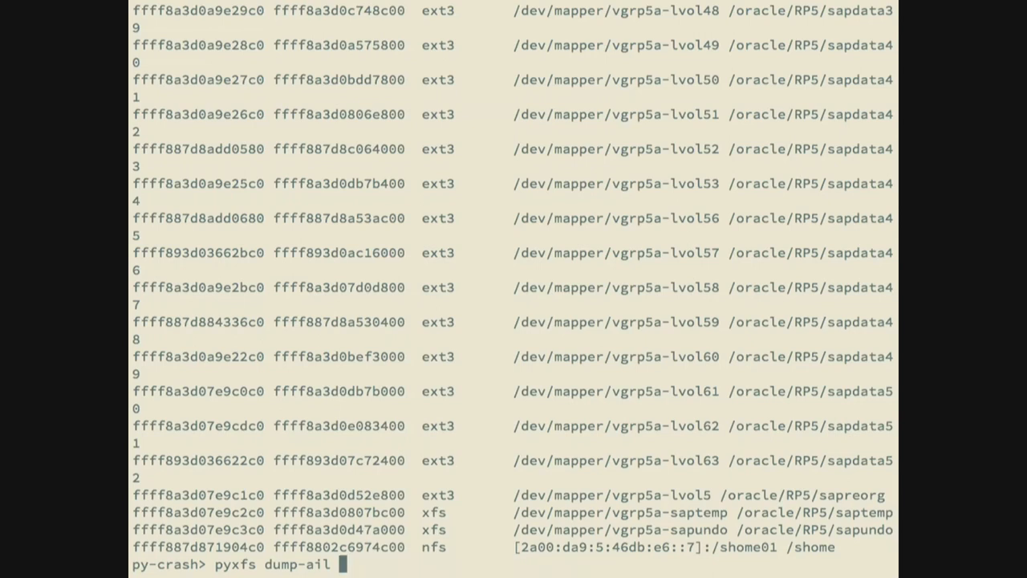
pyautogui.write('ffff893d0955ac00')
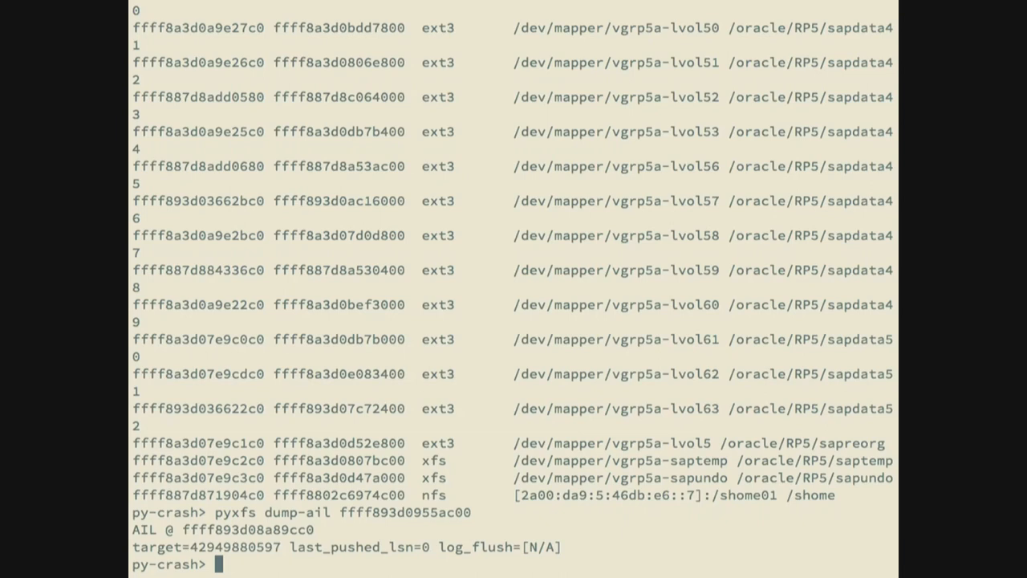
pyautogui.moveTo(325, 301)
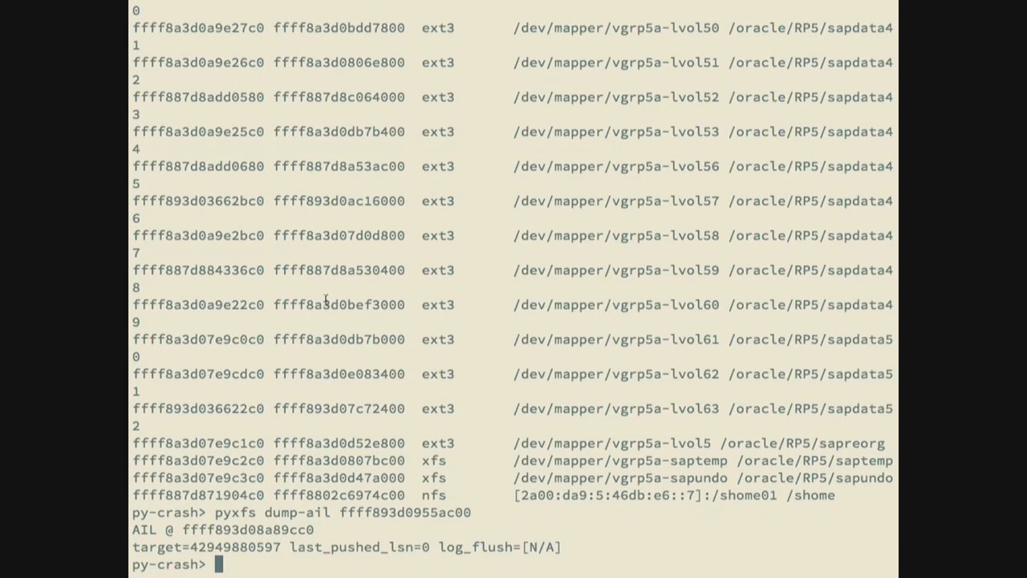
pyautogui.write('pyxfs list')
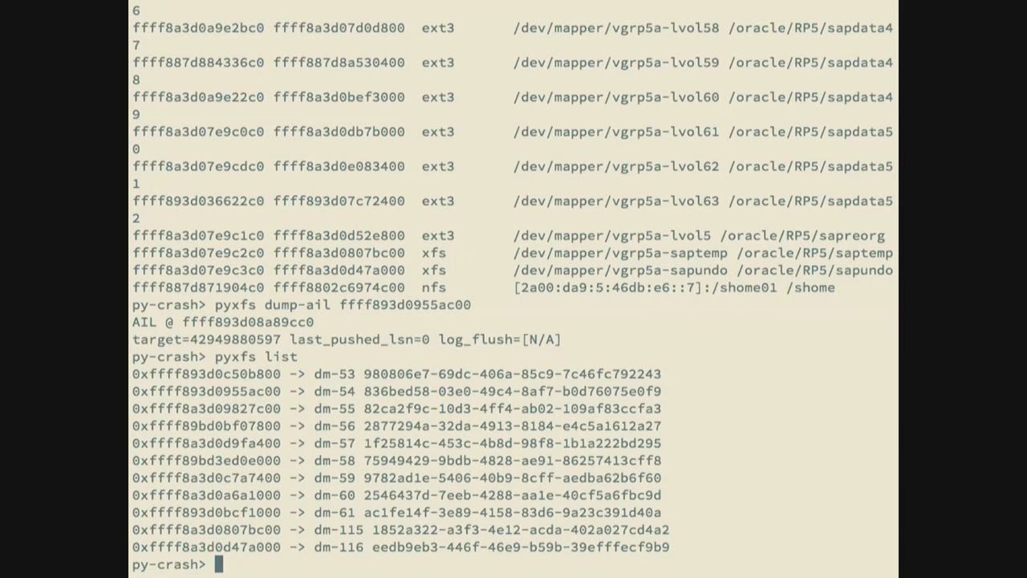
# Run pyhelp and pydmesg to read the dump's kernel log, then suspend and list the *.py scripts
pyautogui.write('pyhelp')
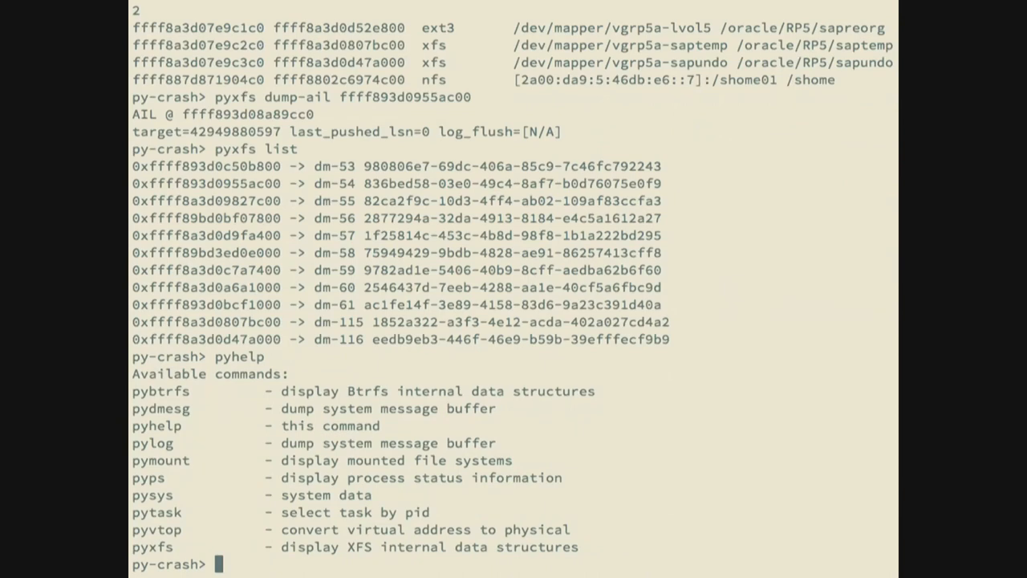
pyautogui.write('p')
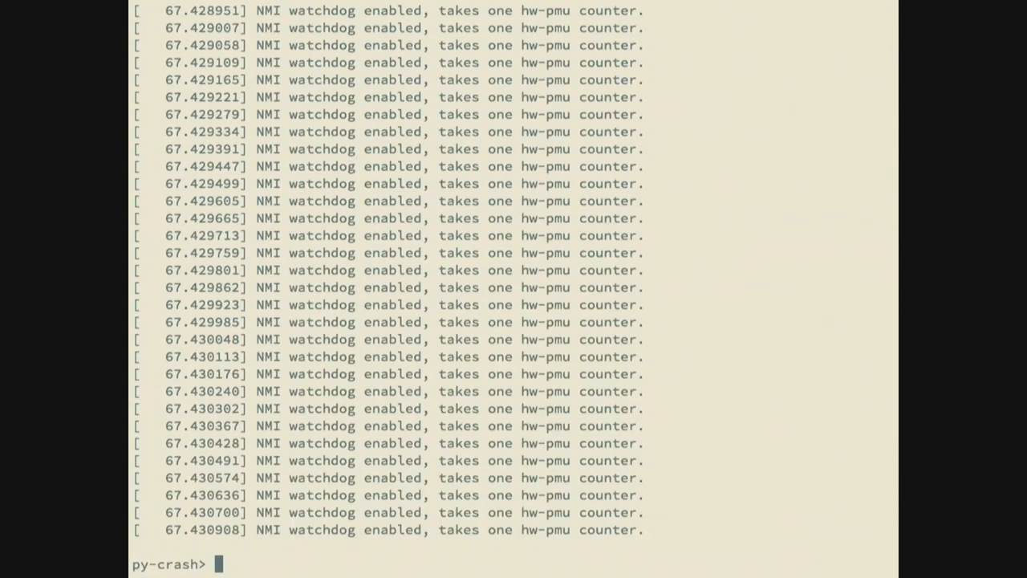
pyautogui.scroll(-3)
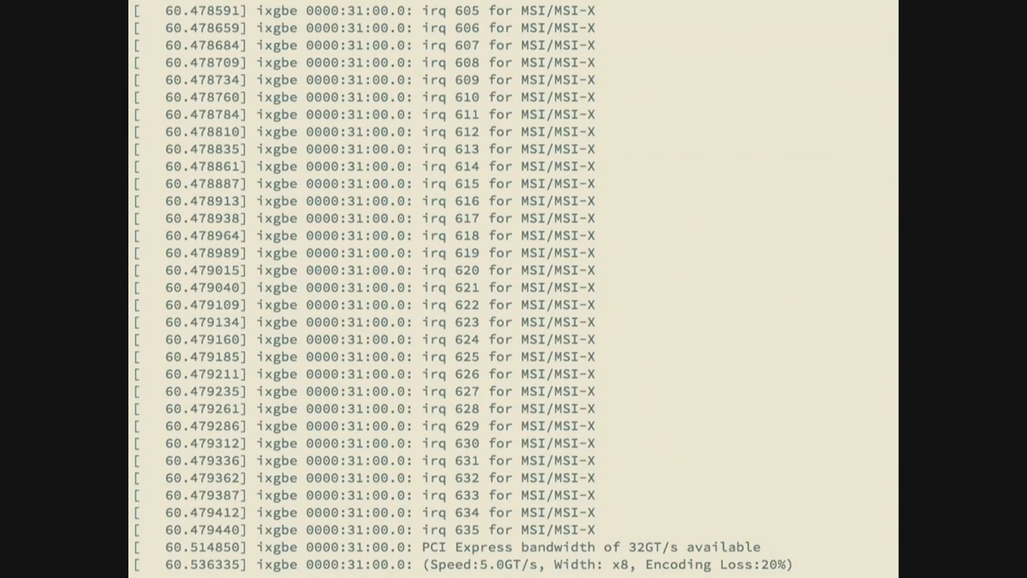
pyautogui.scroll(-3)
pyautogui.write('ls *py')
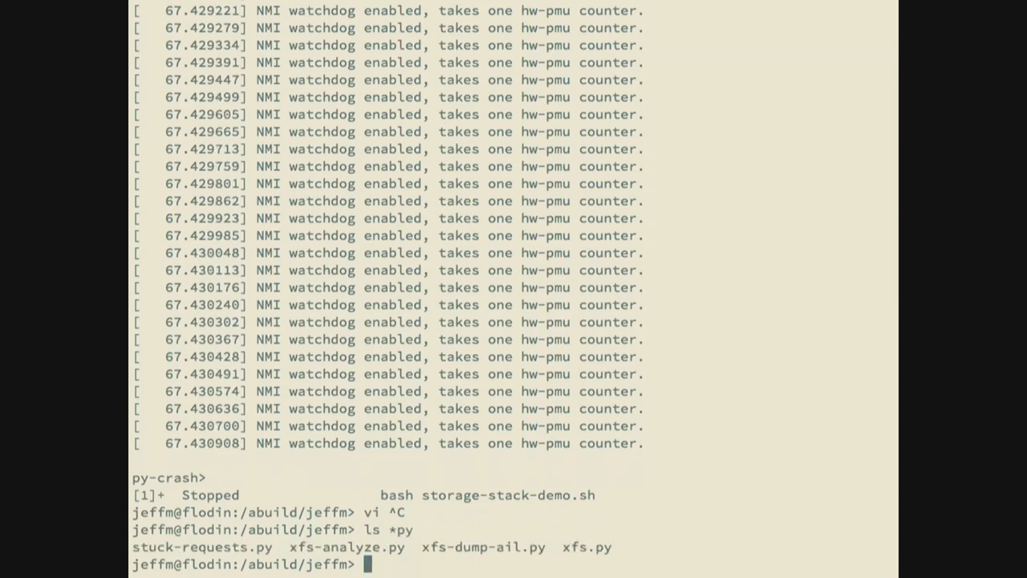
# View stuck-requests.py in vim through to its end, quit, and bring the demo script back with fg
pyautogui.write('vi stuck-requests.py')
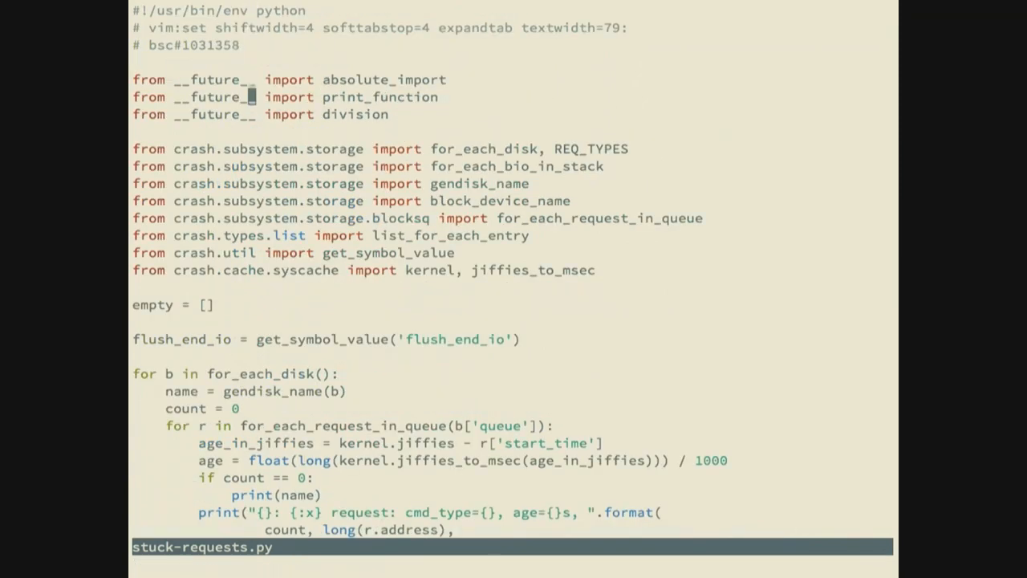
pyautogui.moveTo(254, 201)
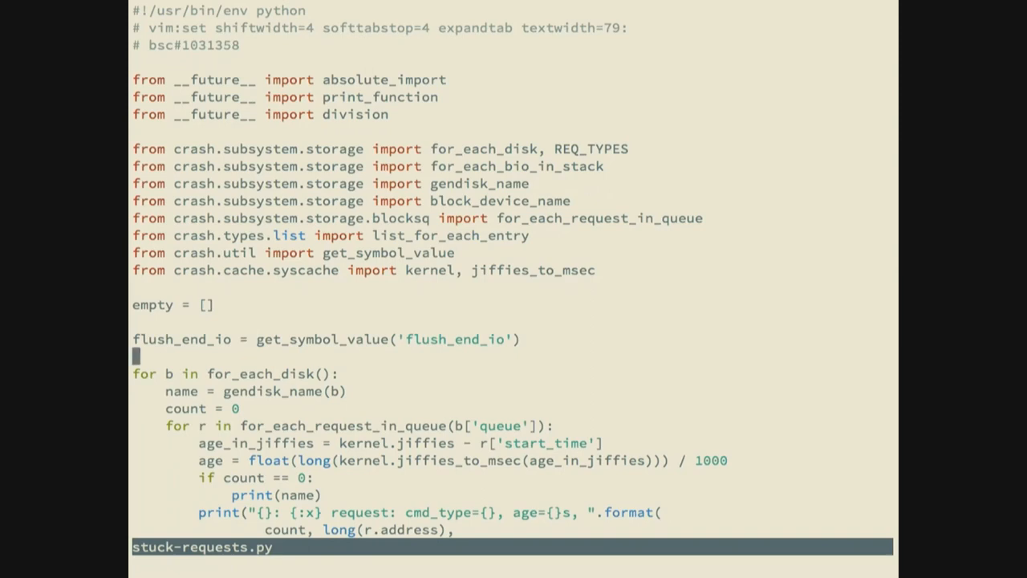
pyautogui.scroll(-3)
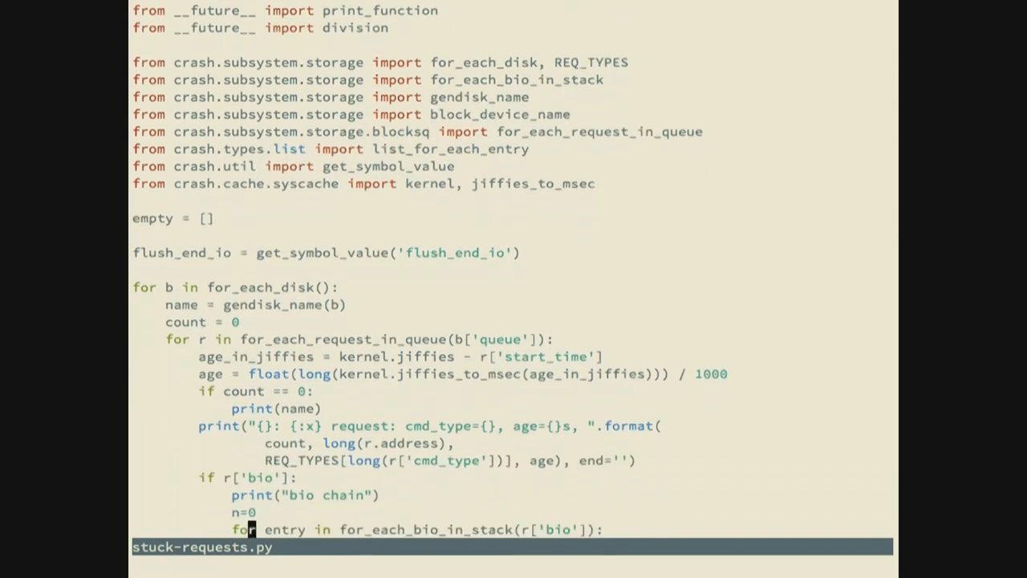
pyautogui.scroll(-3)
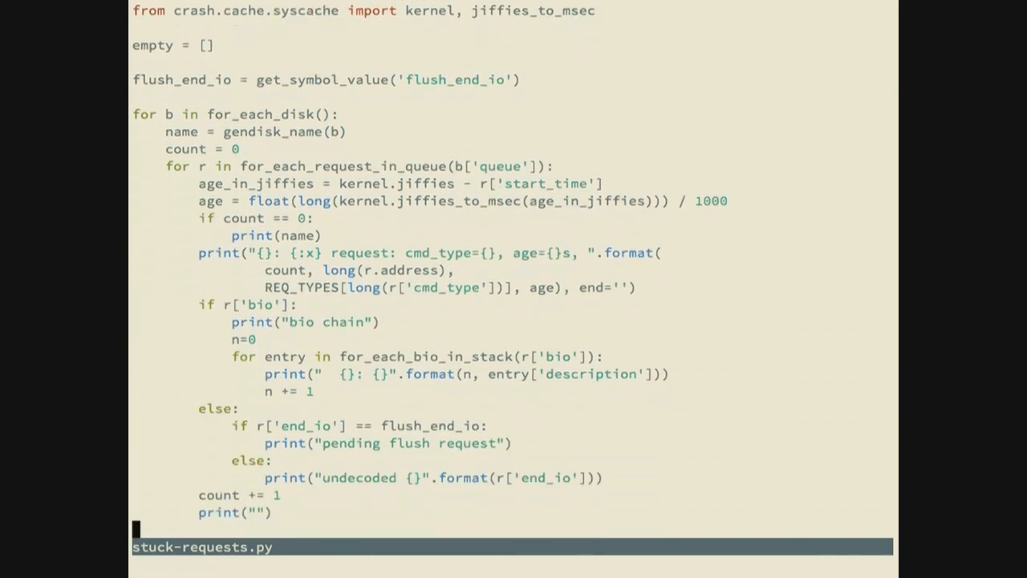
pyautogui.scroll(-3)
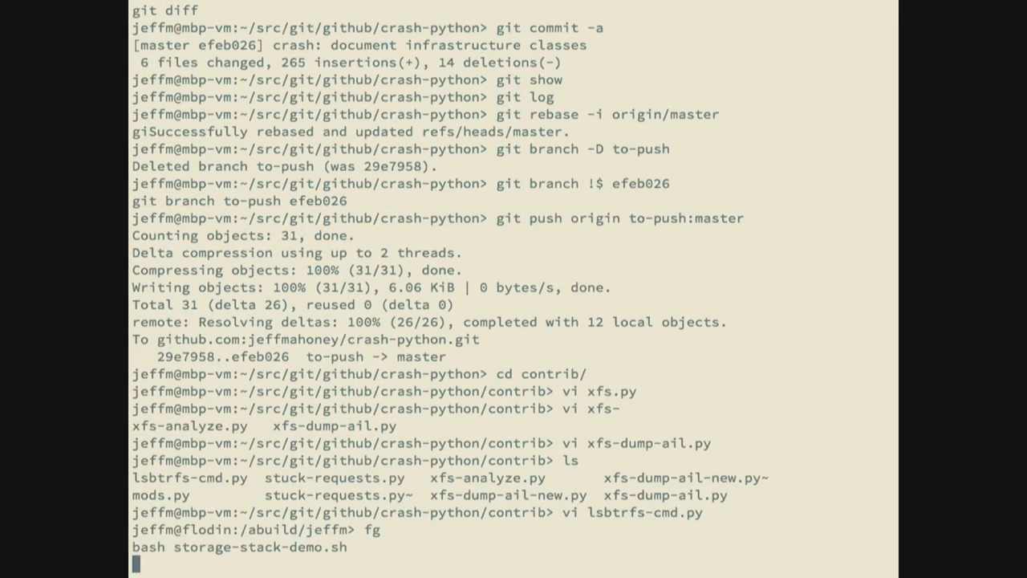
# Run the stuck-requests script for sdao, read through the aged XFS direct I/O bio chains, then stop the output
pyautogui.write('spi')
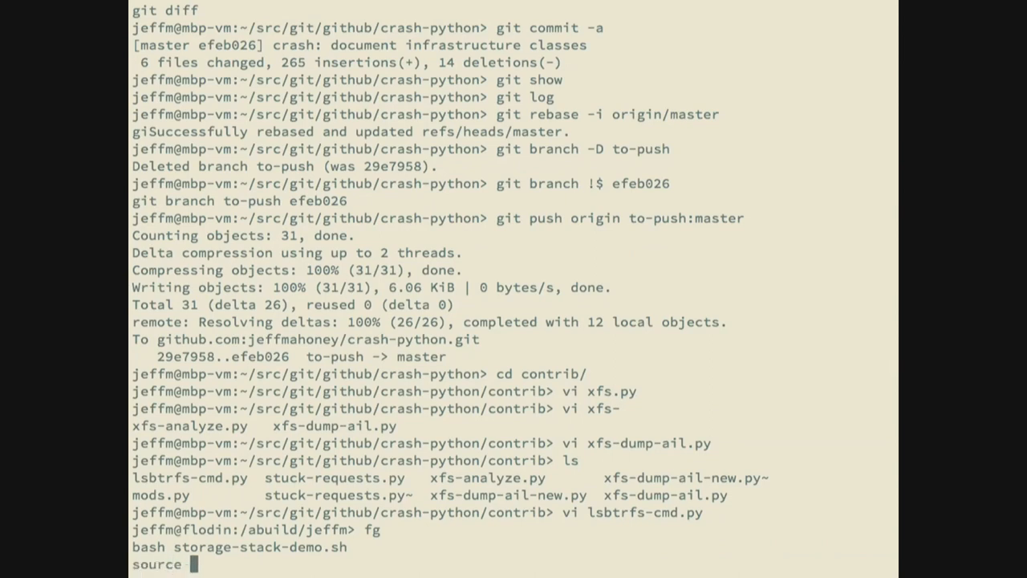
pyautogui.write('stu')
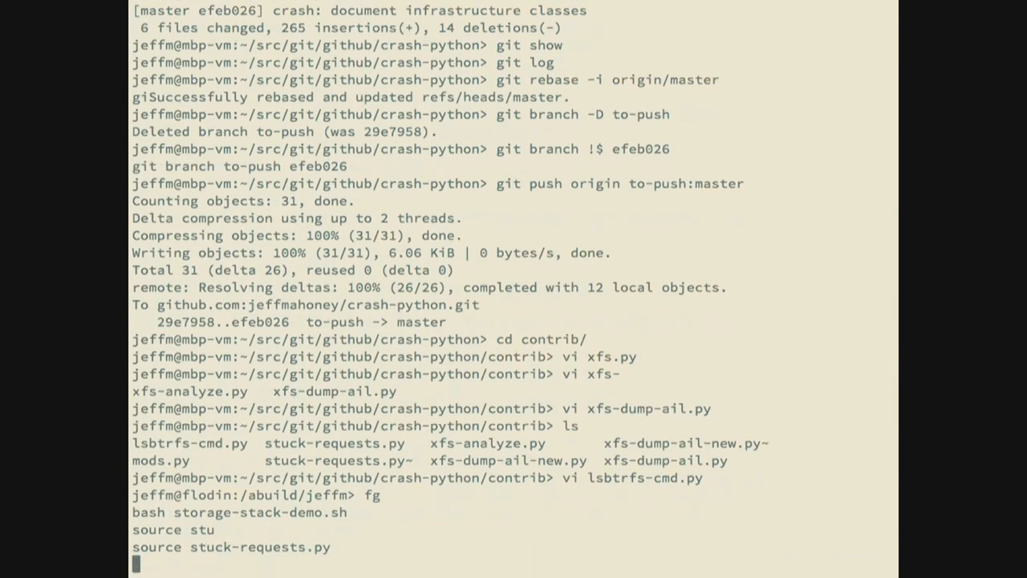
pyautogui.write('sdao')
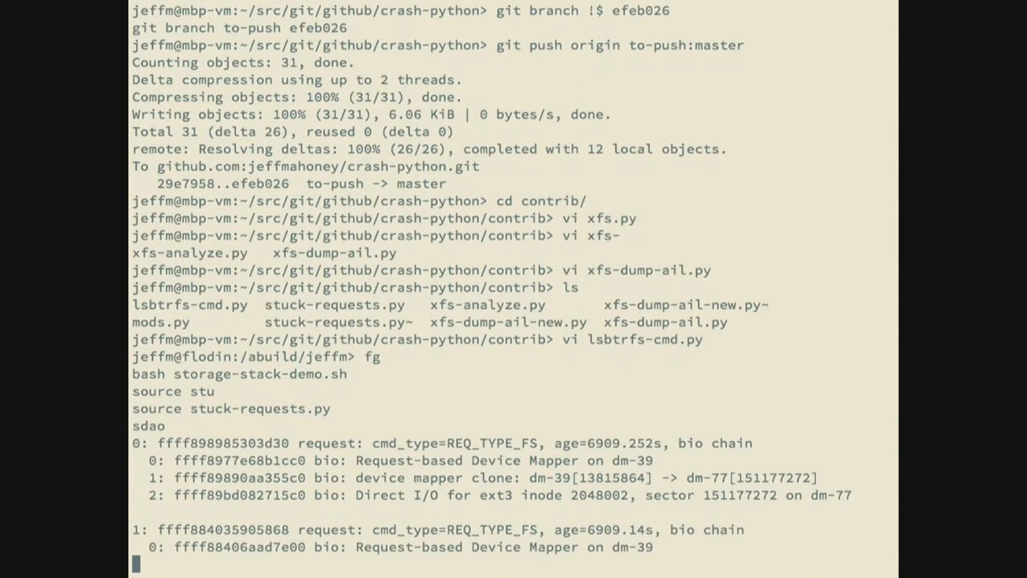
pyautogui.scroll(-3)
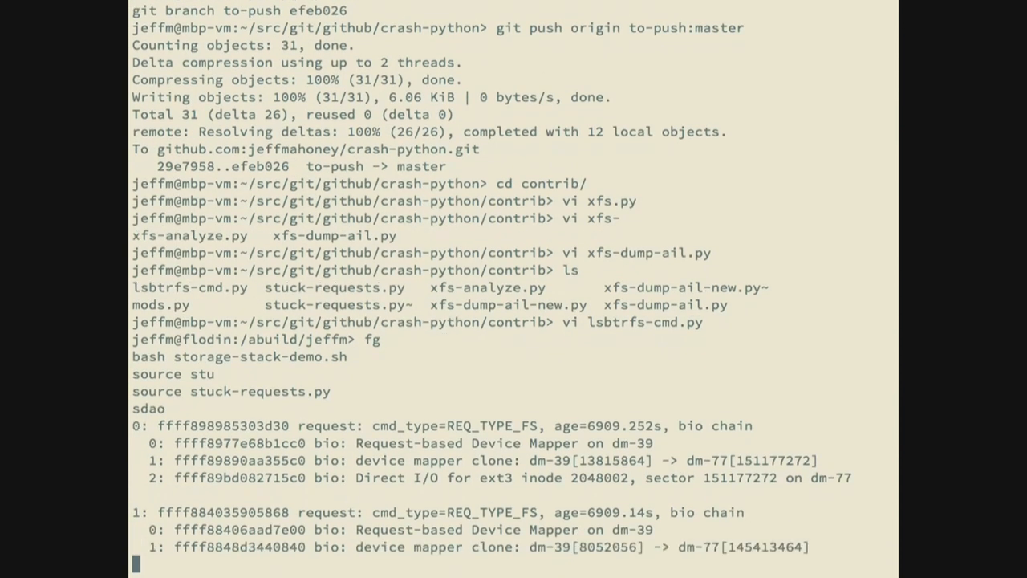
pyautogui.scroll(-3)
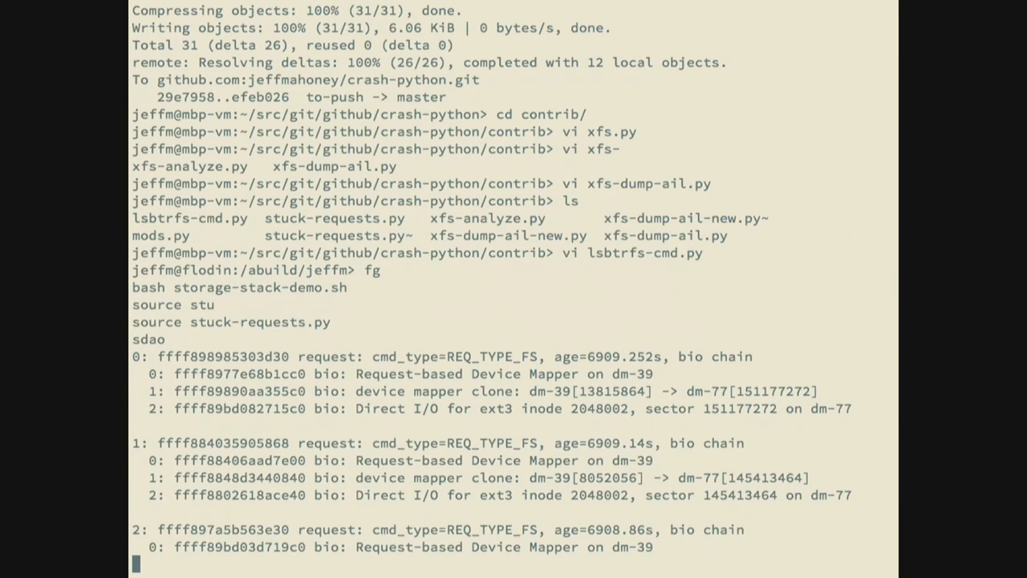
pyautogui.scroll(-3)
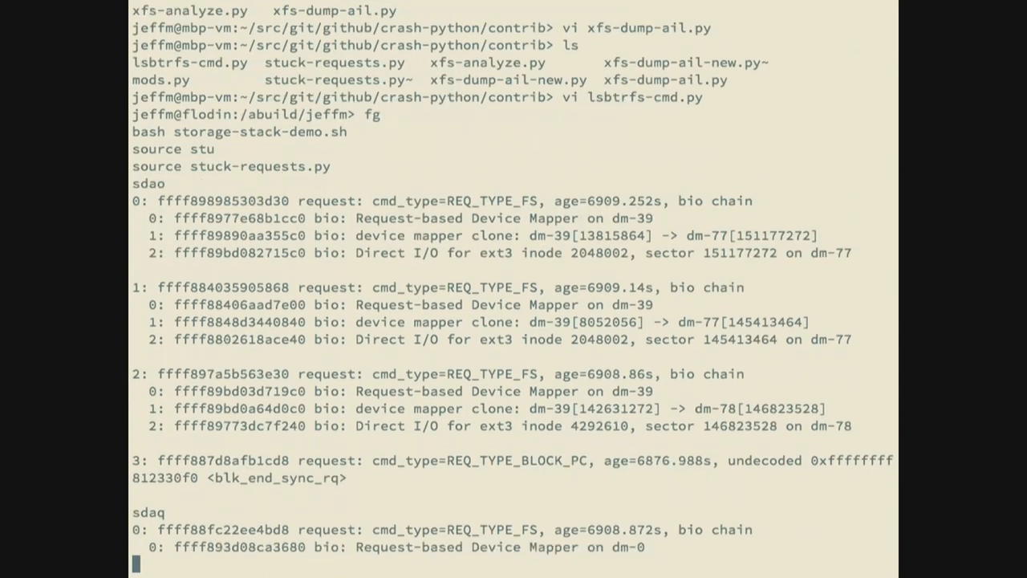
pyautogui.scroll(-3)
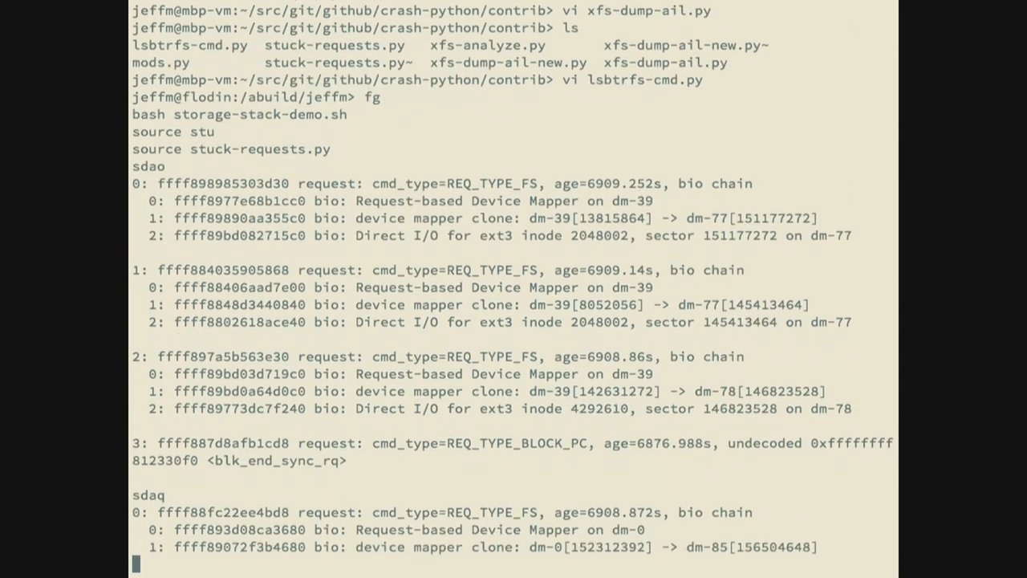
pyautogui.scroll(-3)
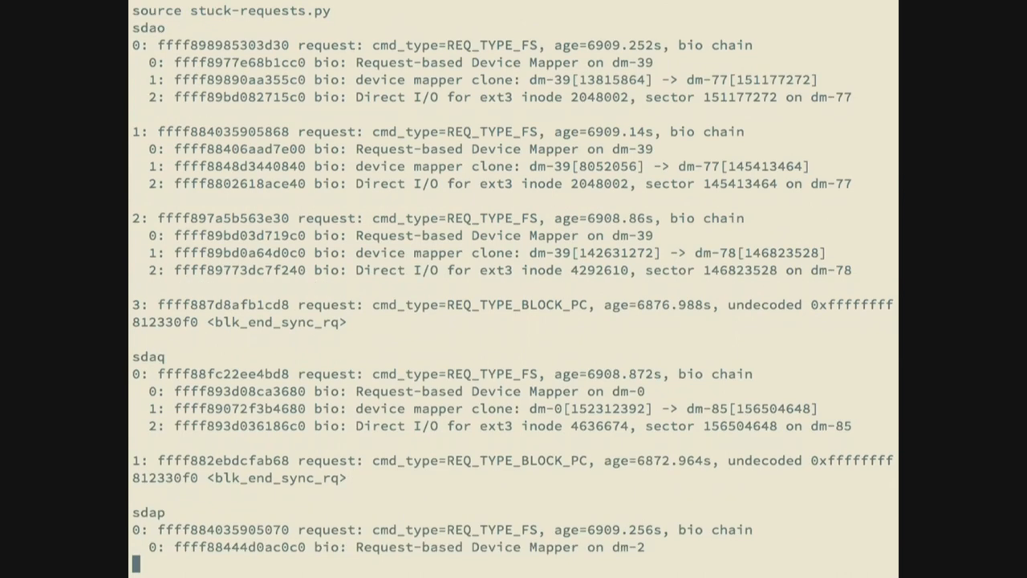
pyautogui.scroll(-3)
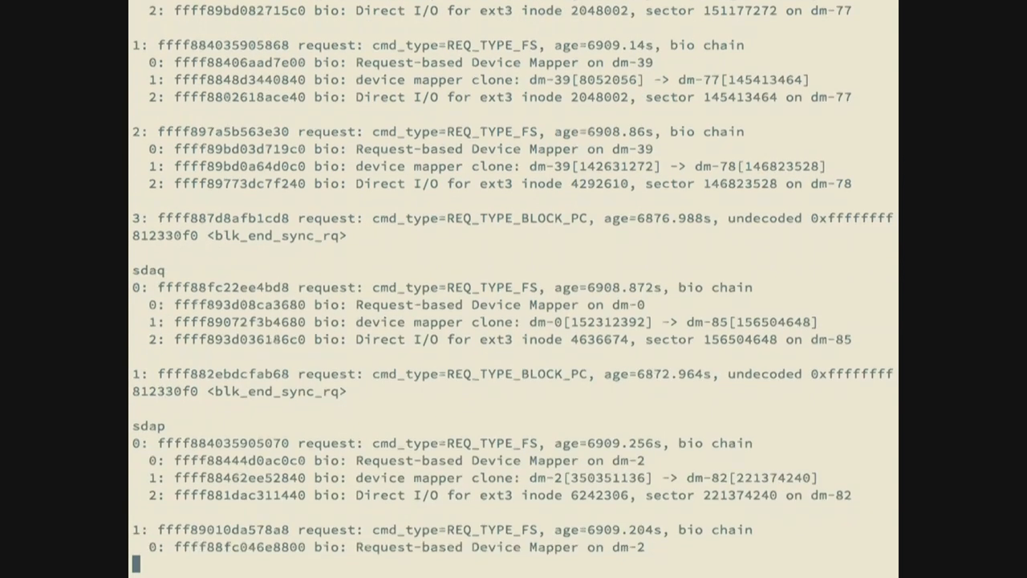
pyautogui.scroll(-3)
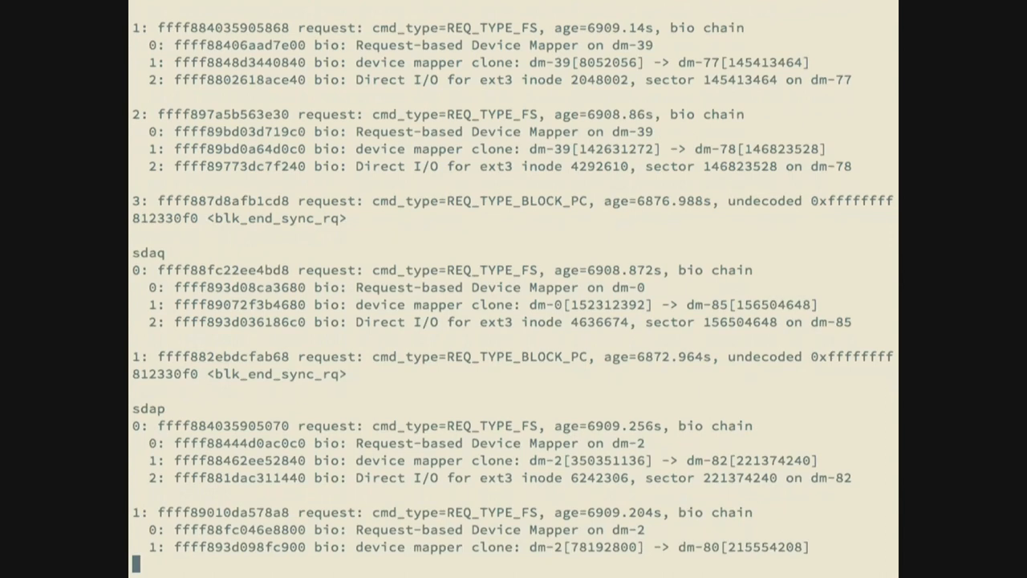
pyautogui.scroll(-3)
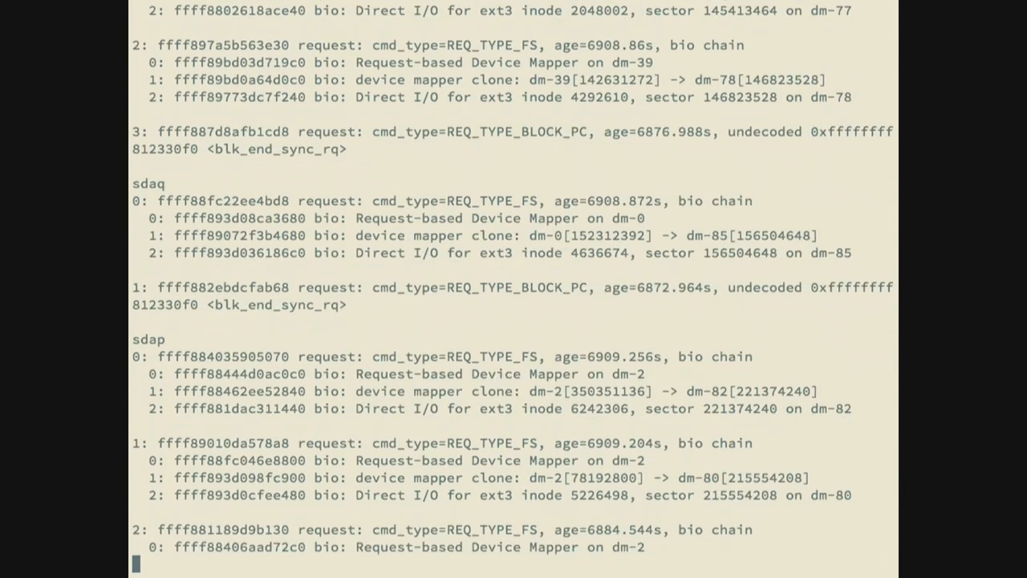
pyautogui.scroll(-3)
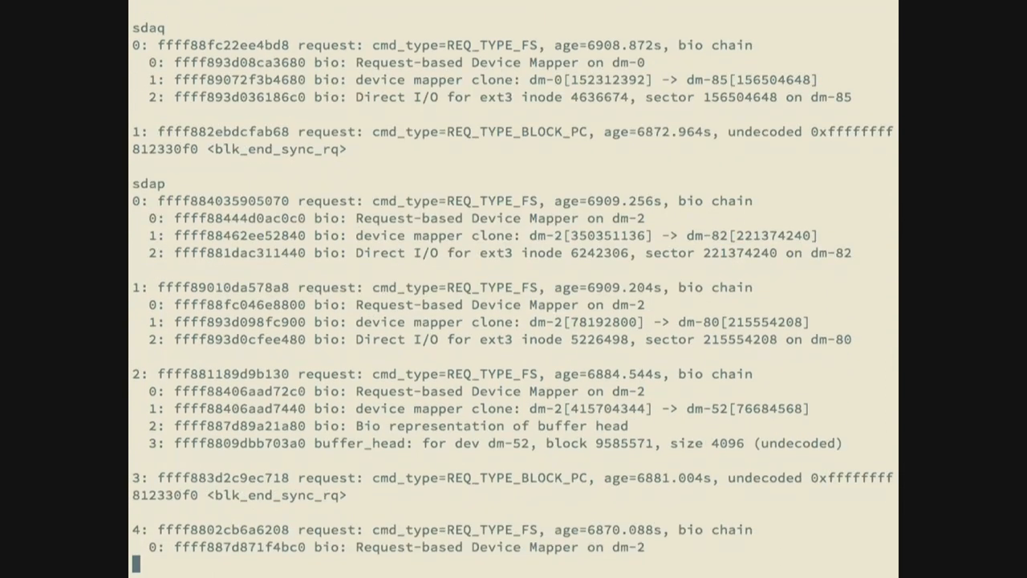
pyautogui.scroll(-3)
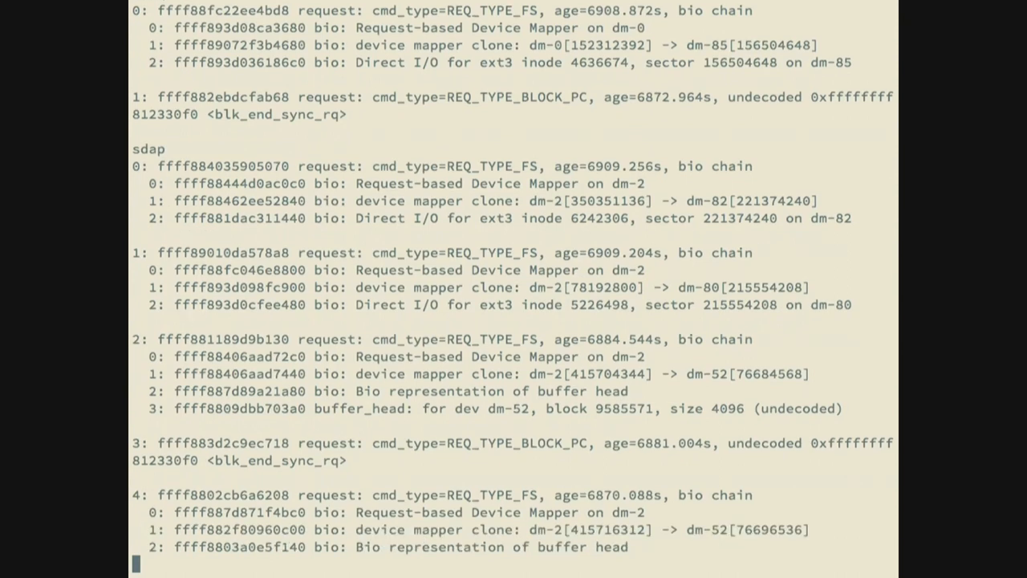
pyautogui.scroll(-3)
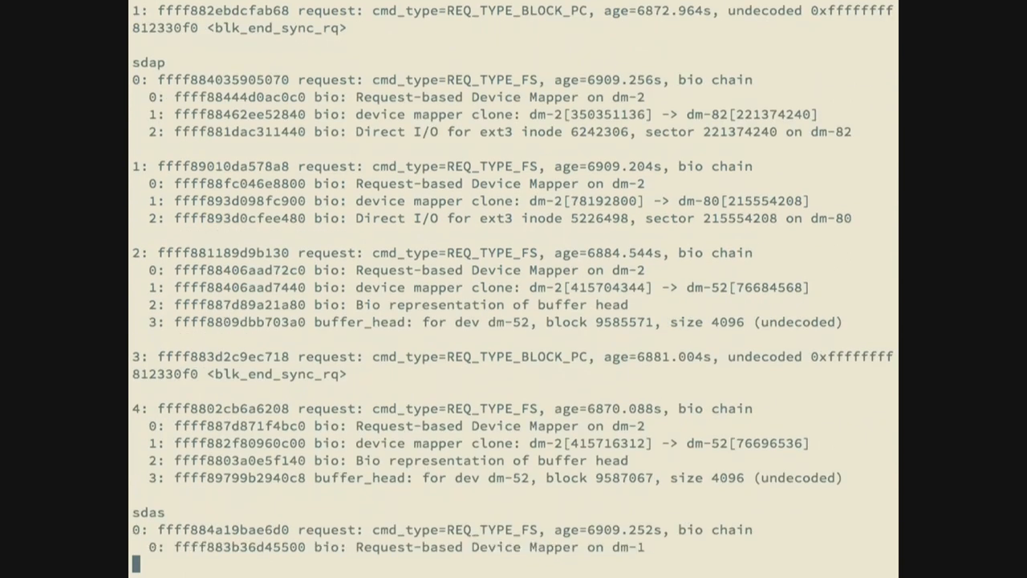
pyautogui.scroll(-3)
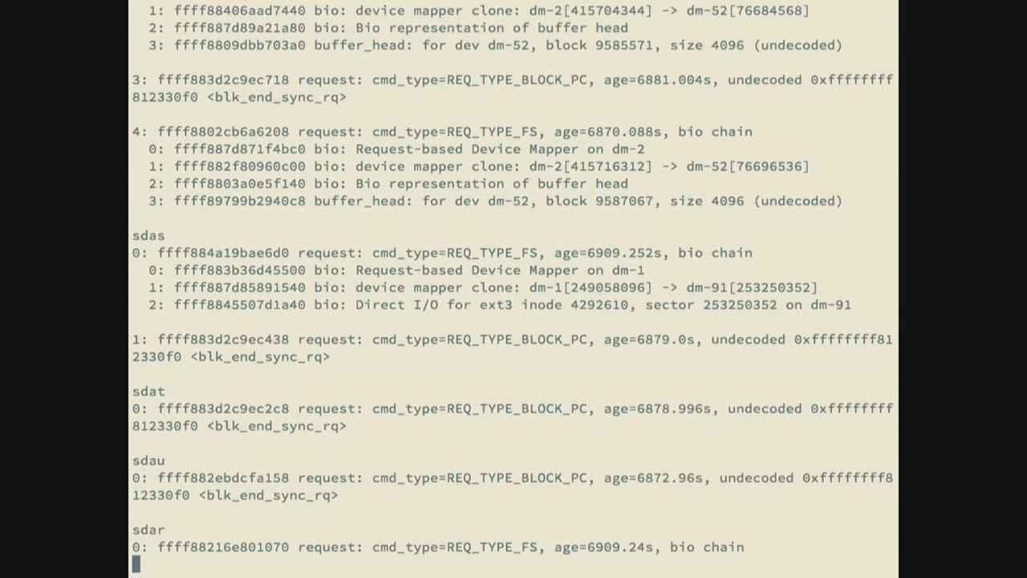
pyautogui.scroll(-3)
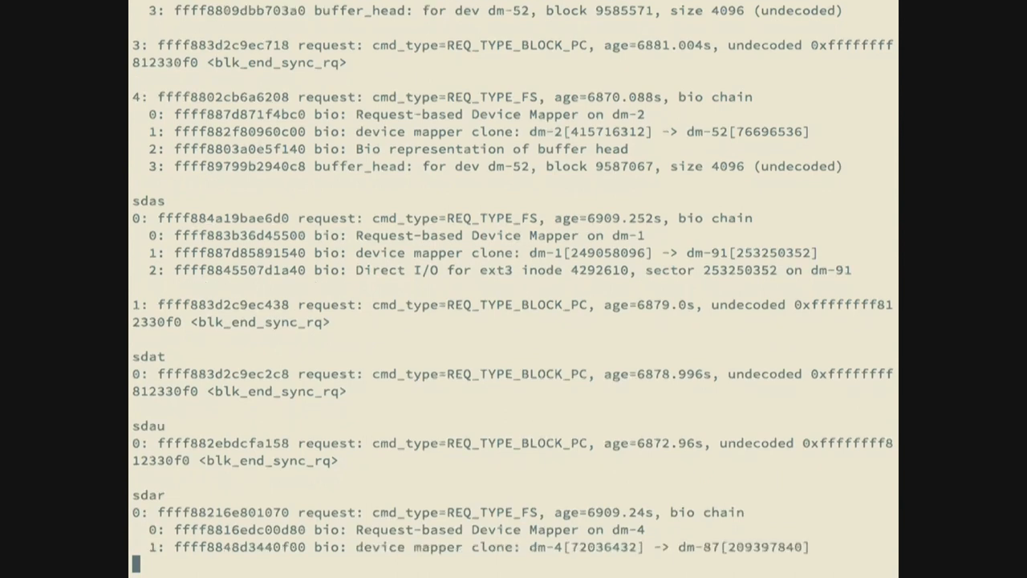
pyautogui.scroll(-3)
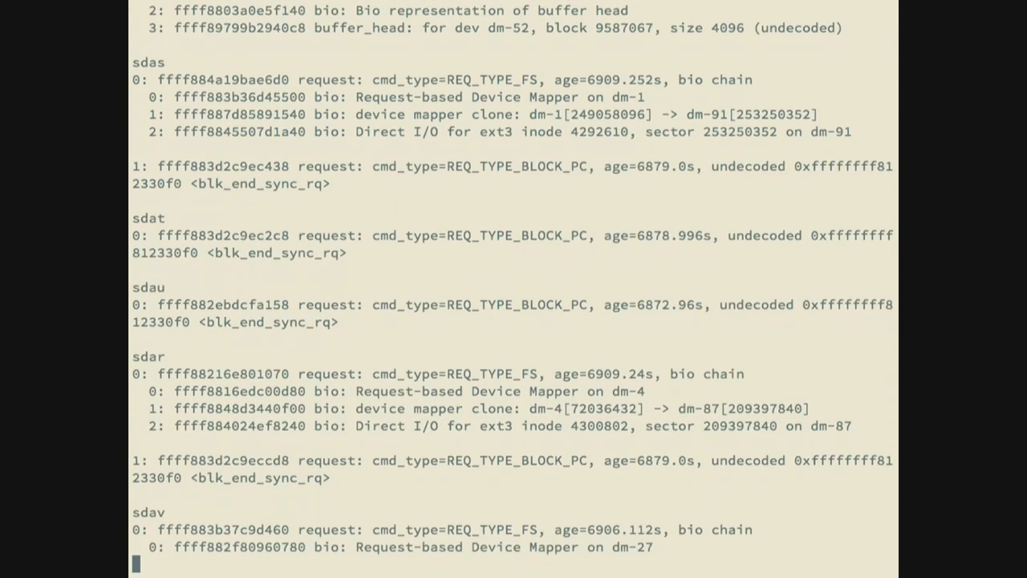
pyautogui.scroll(-3)
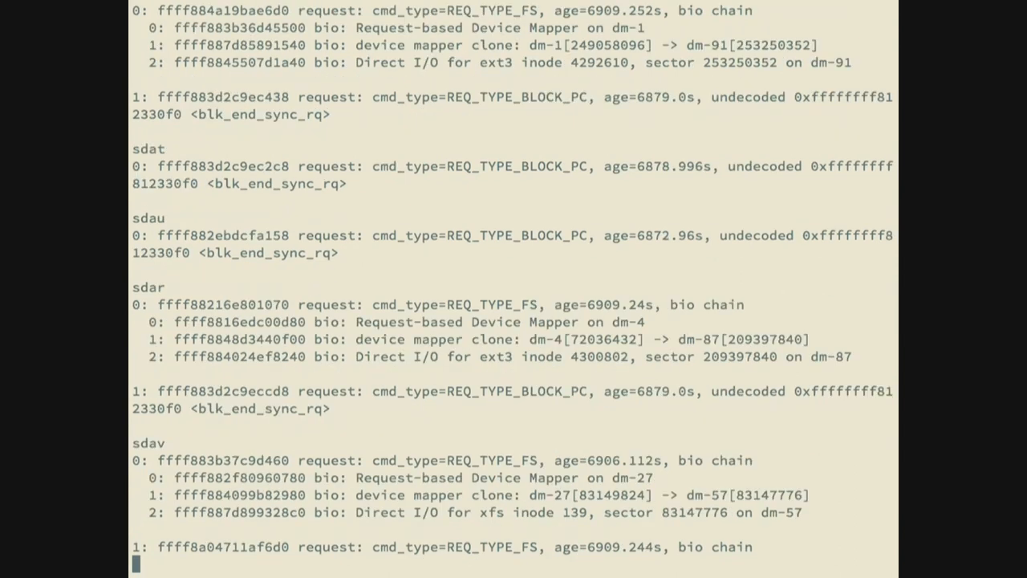
pyautogui.scroll(-3)
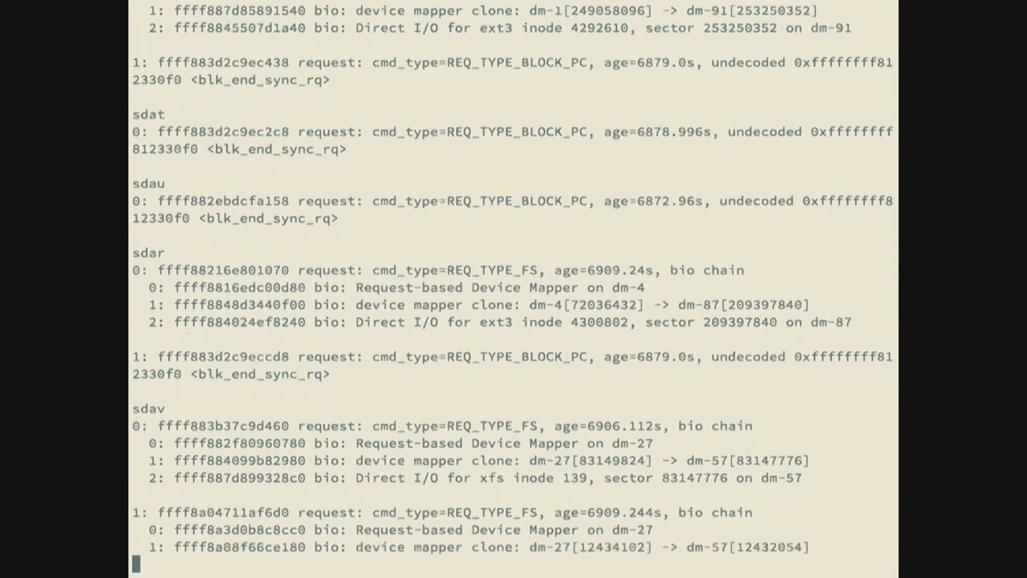
pyautogui.scroll(-3)
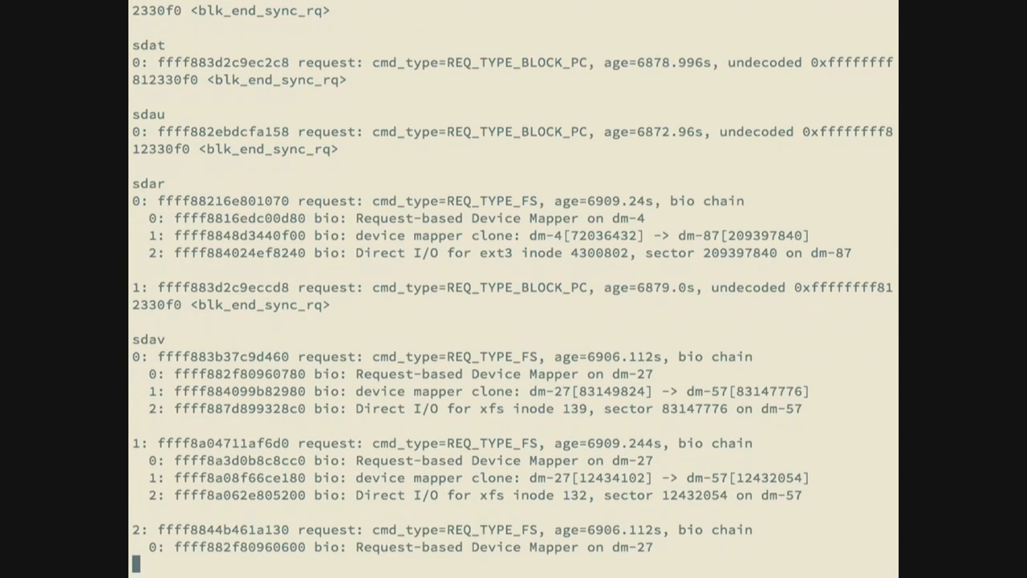
pyautogui.scroll(-3)
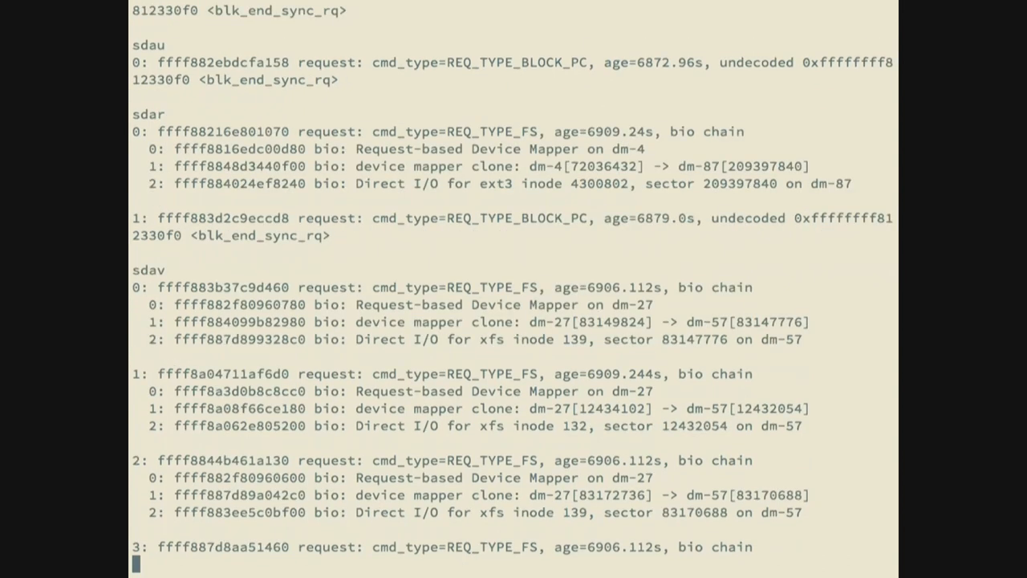
pyautogui.scroll(-3)
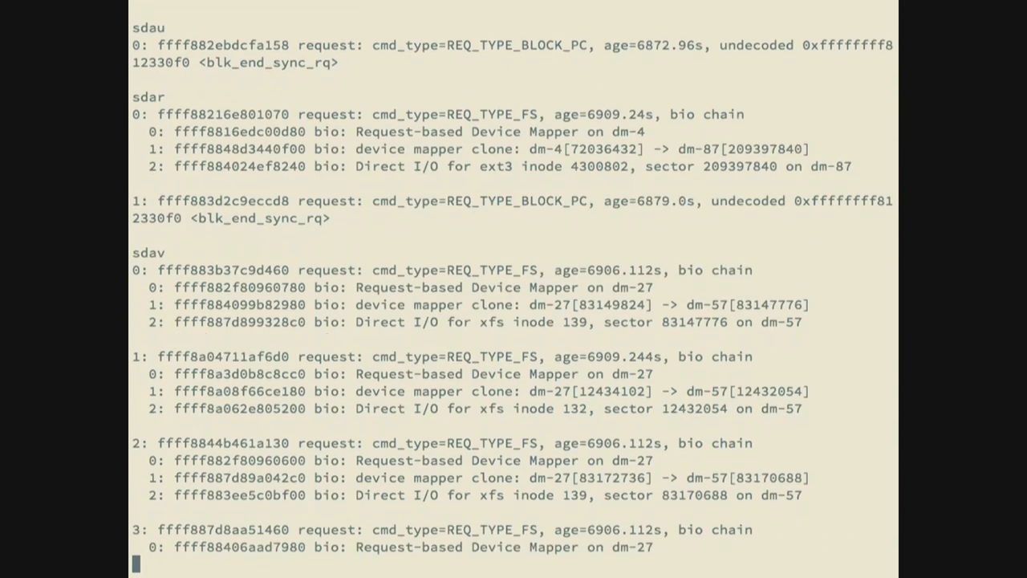
pyautogui.scroll(-3)
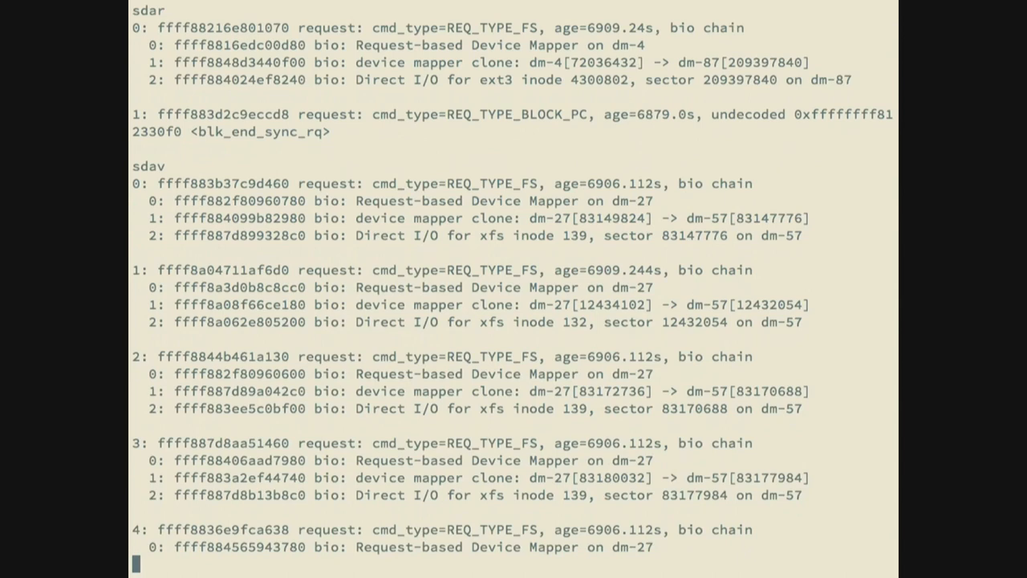
pyautogui.scroll(-3)
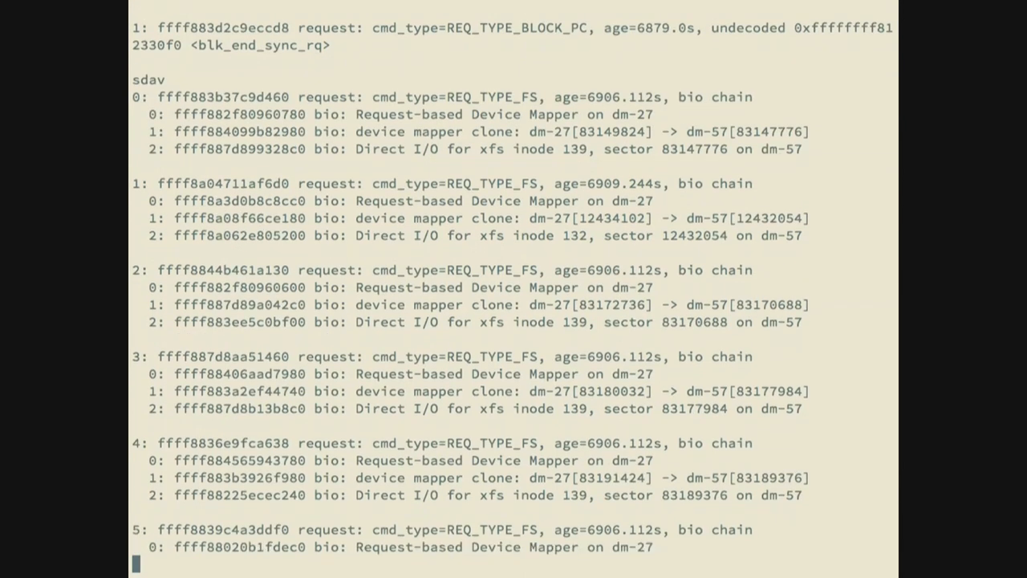
pyautogui.scroll(-3)
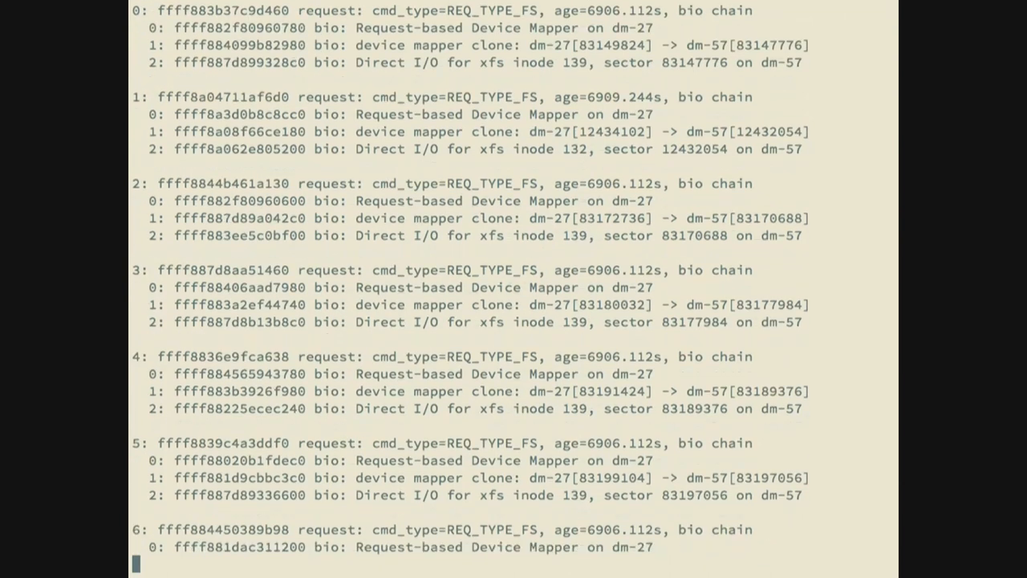
pyautogui.scroll(-3)
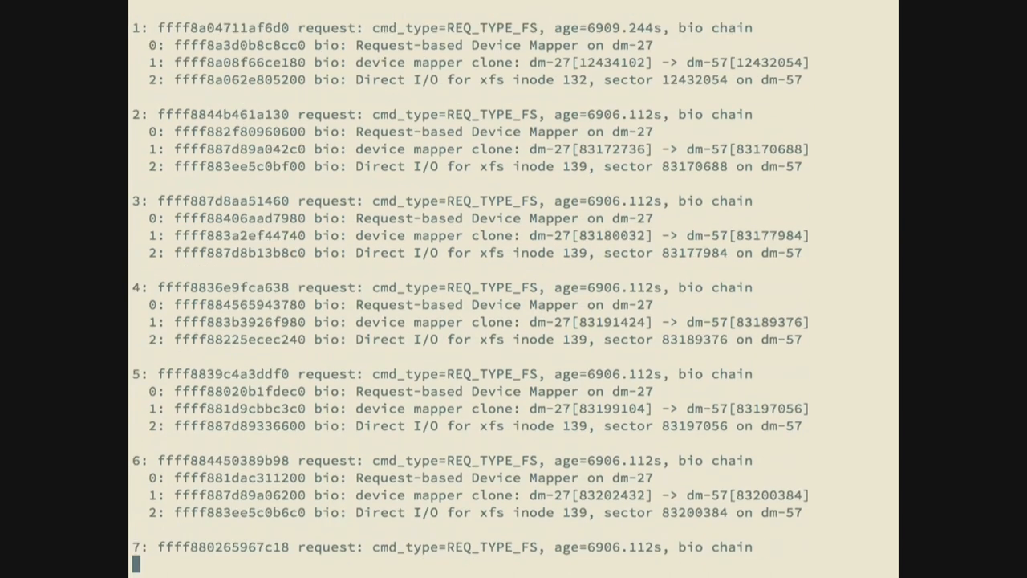
pyautogui.scroll(-3)
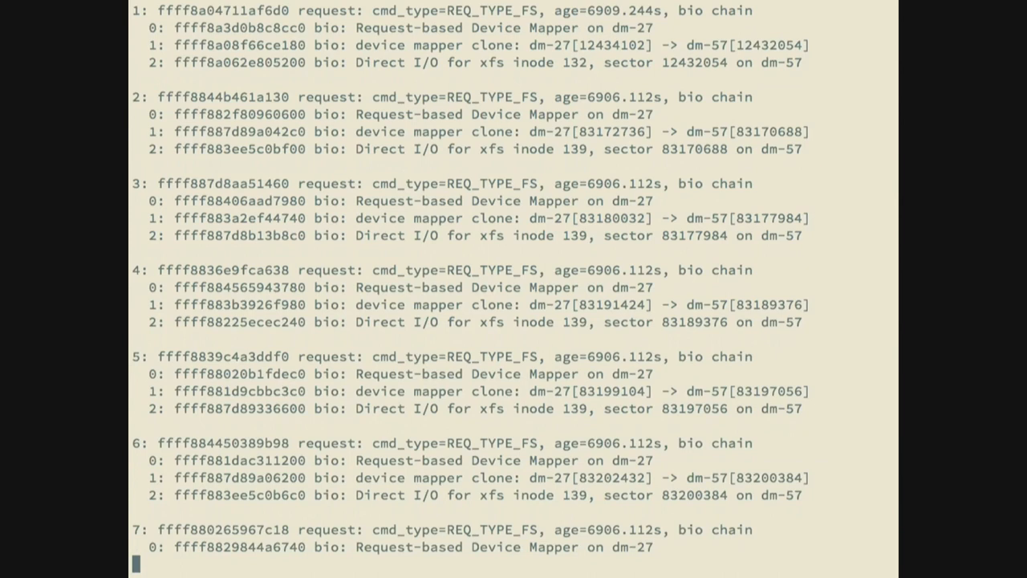
pyautogui.scroll(-3)
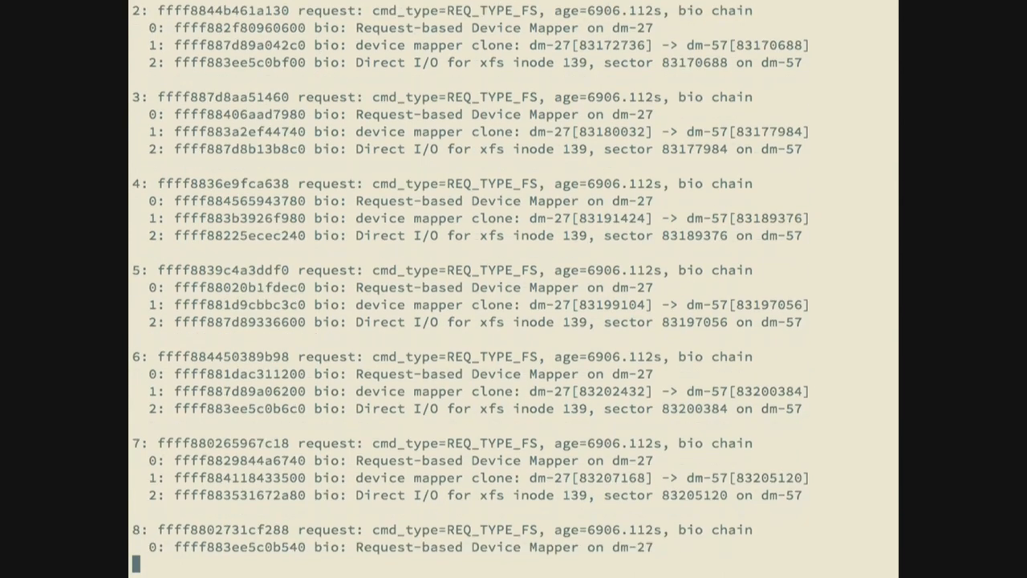
pyautogui.scroll(-3)
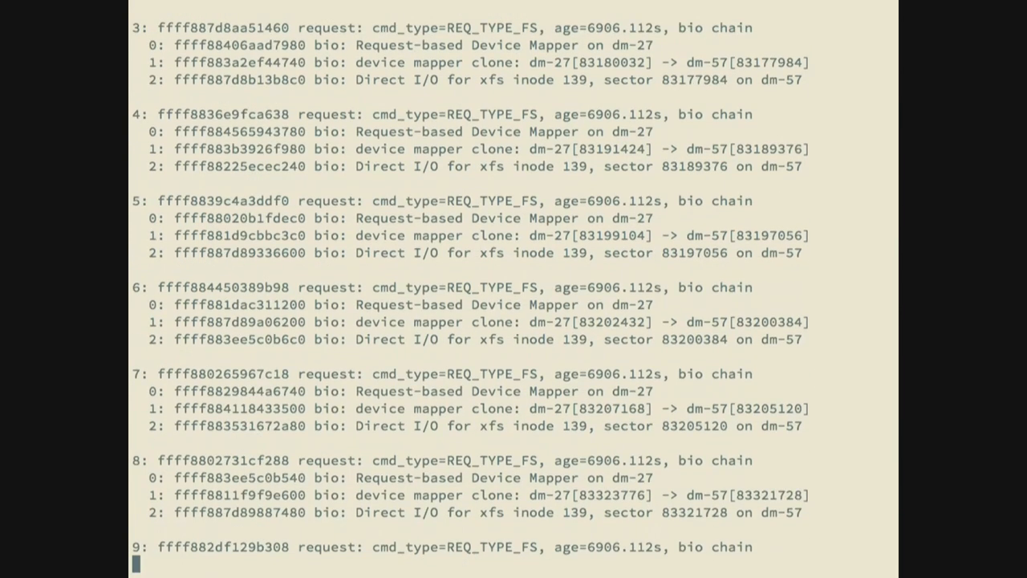
pyautogui.scroll(-3)
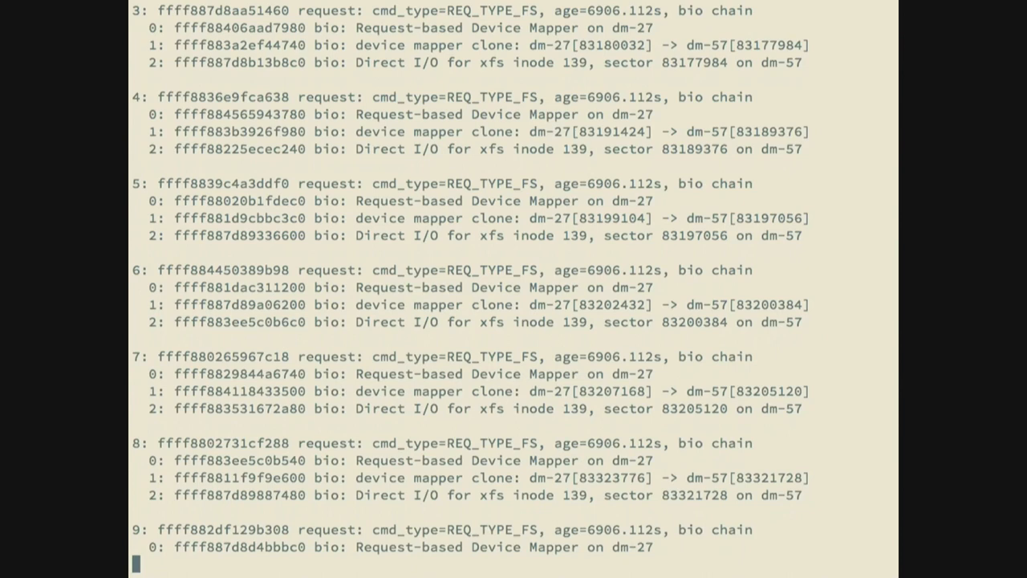
pyautogui.scroll(-3)
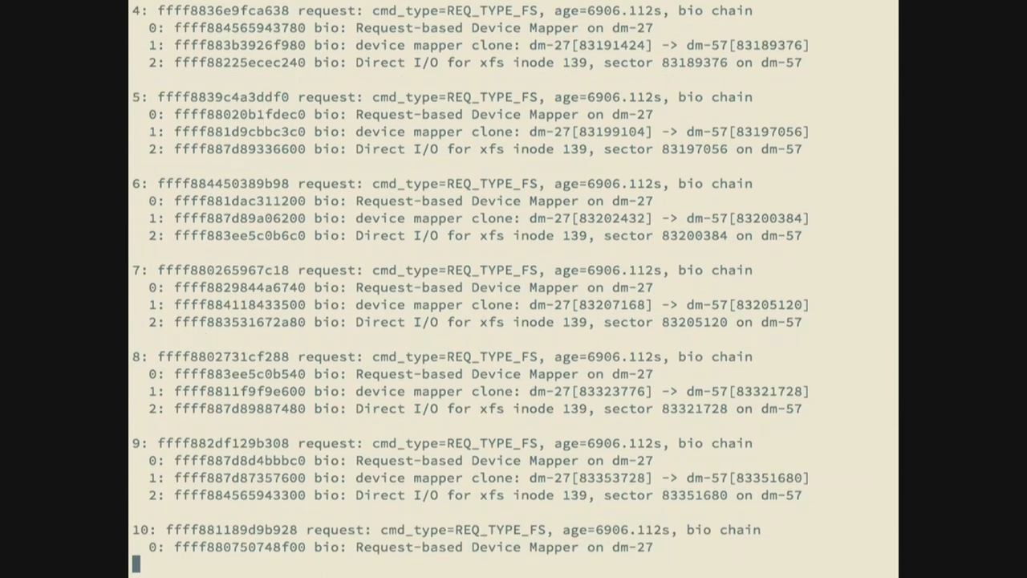
pyautogui.scroll(-3)
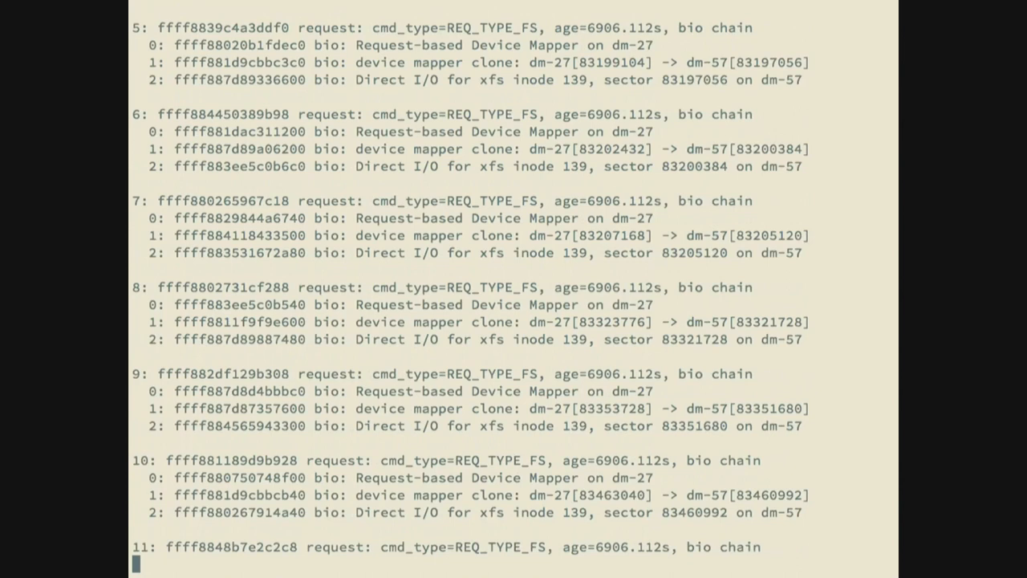
pyautogui.scroll(-3)
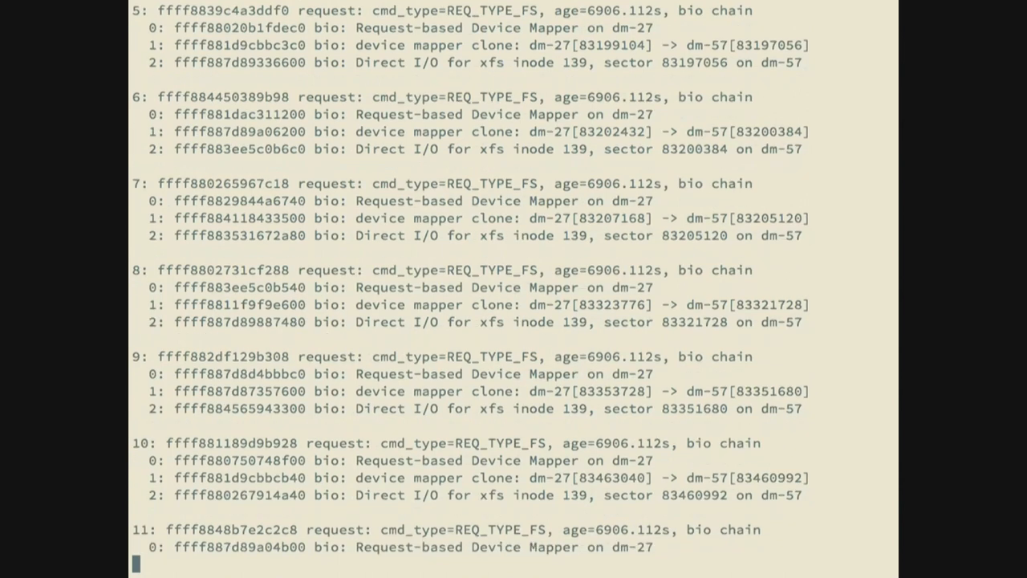
pyautogui.scroll(-3)
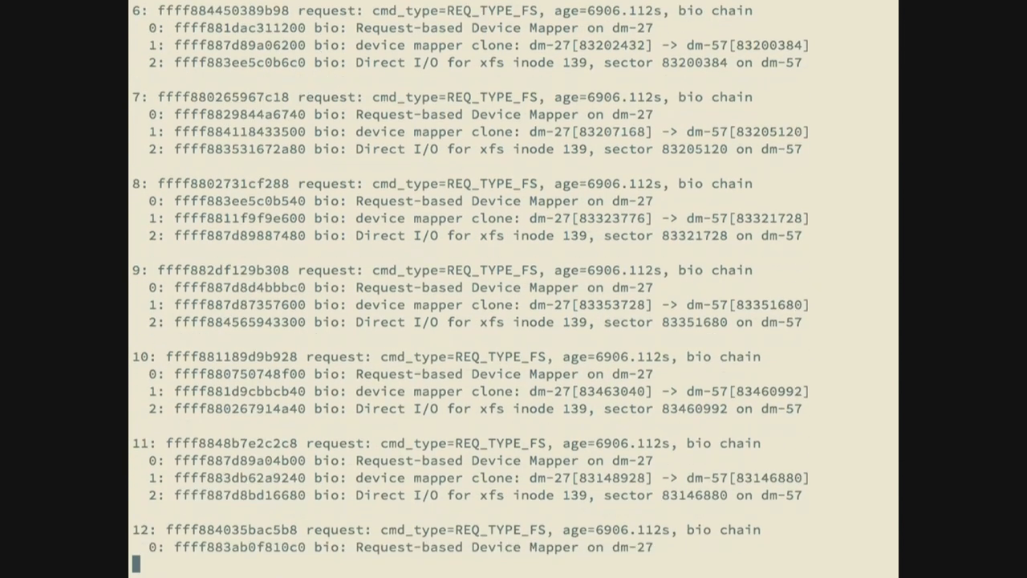
pyautogui.scroll(-3)
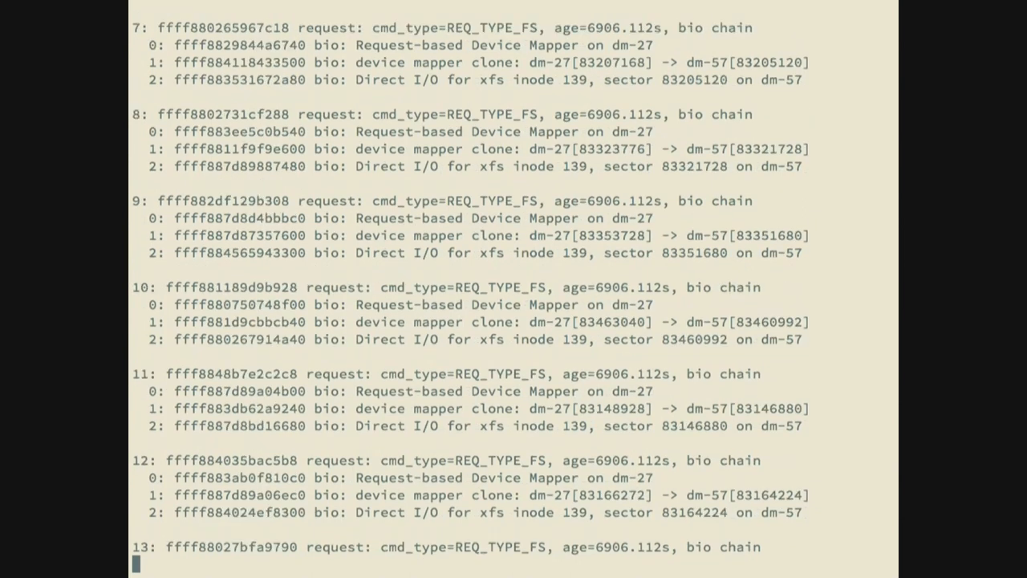
pyautogui.press('ctrl+z')
pyautogui.write('bash')
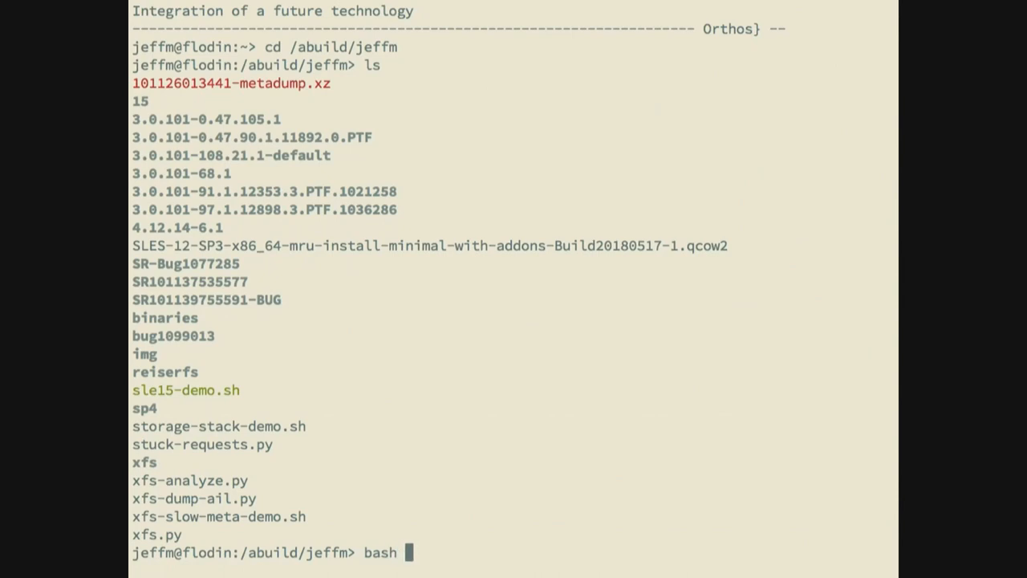
# Launch 'bash xfs-slow-meta-demo.sh', loading the dump and its modules into py-crash
pyautogui.write('xfs-slow-meta-demo.sh')
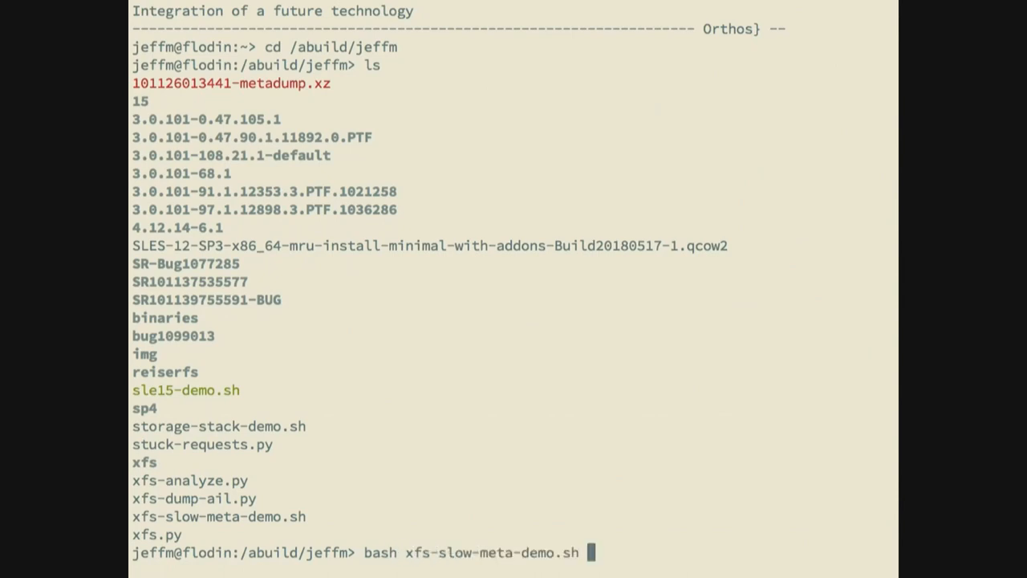
pyautogui.press('Return')
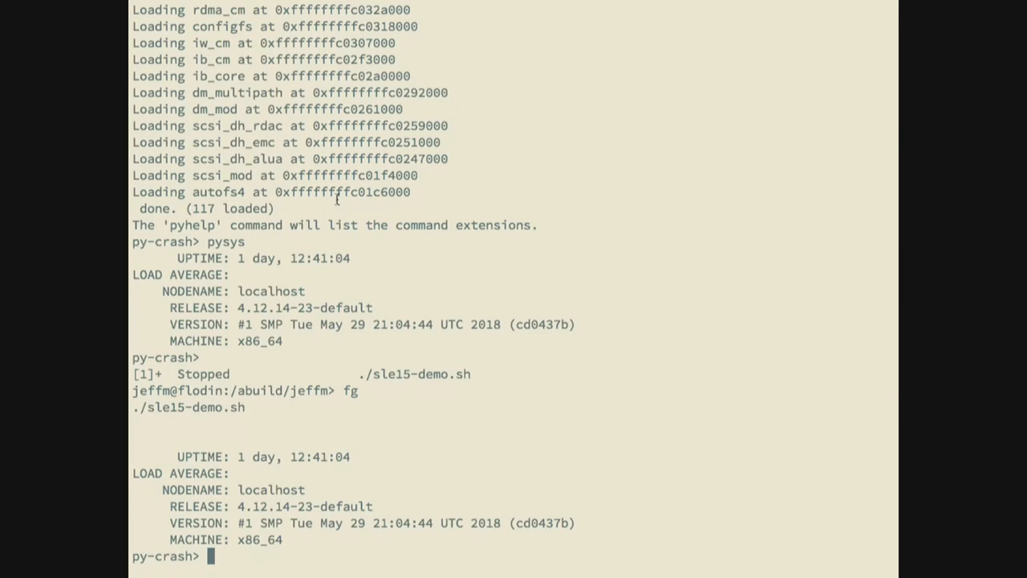
# Run pyps, quit the pager, disable paging with 'set height 0' and rerun pyps to list all tasks
pyautogui.write('py')
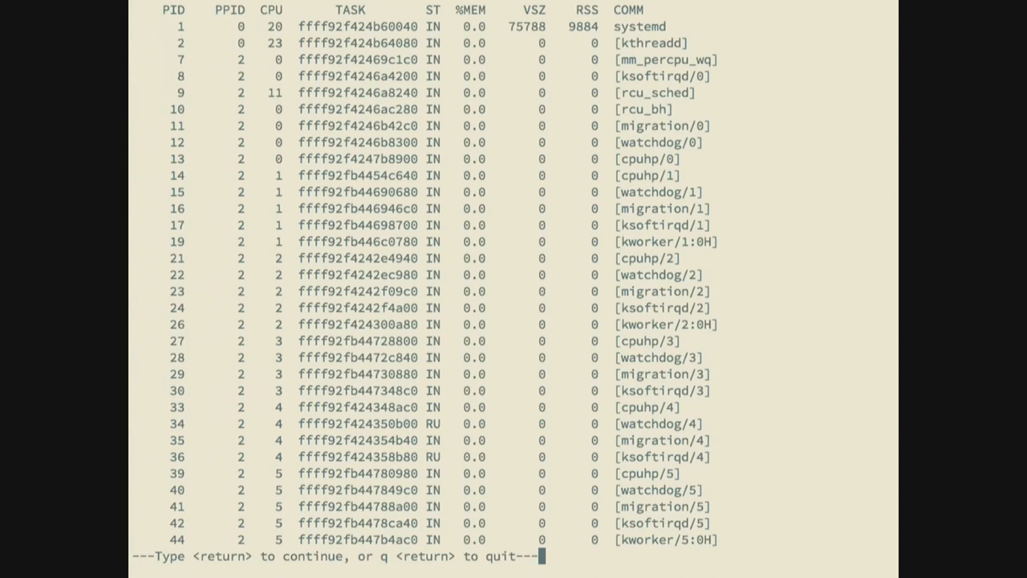
pyautogui.press('Return')
pyautogui.write('set height 0')
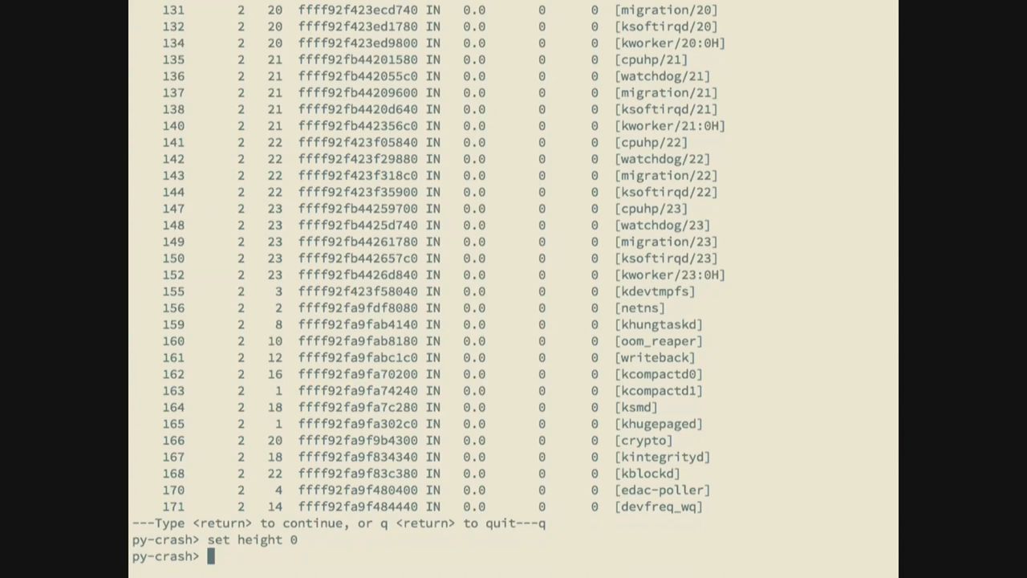
pyautogui.write('pyps')
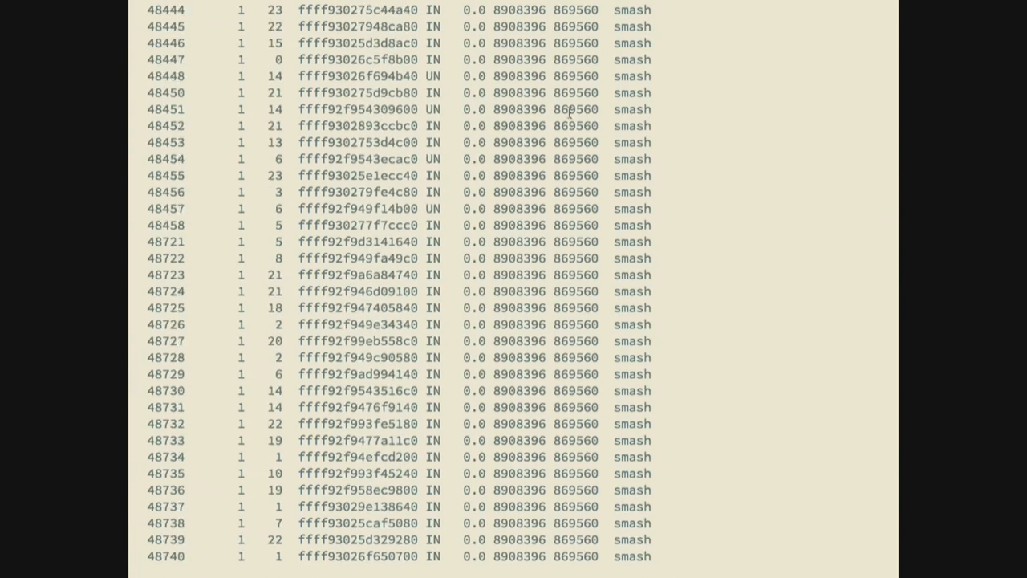
pyautogui.moveTo(148, 247)
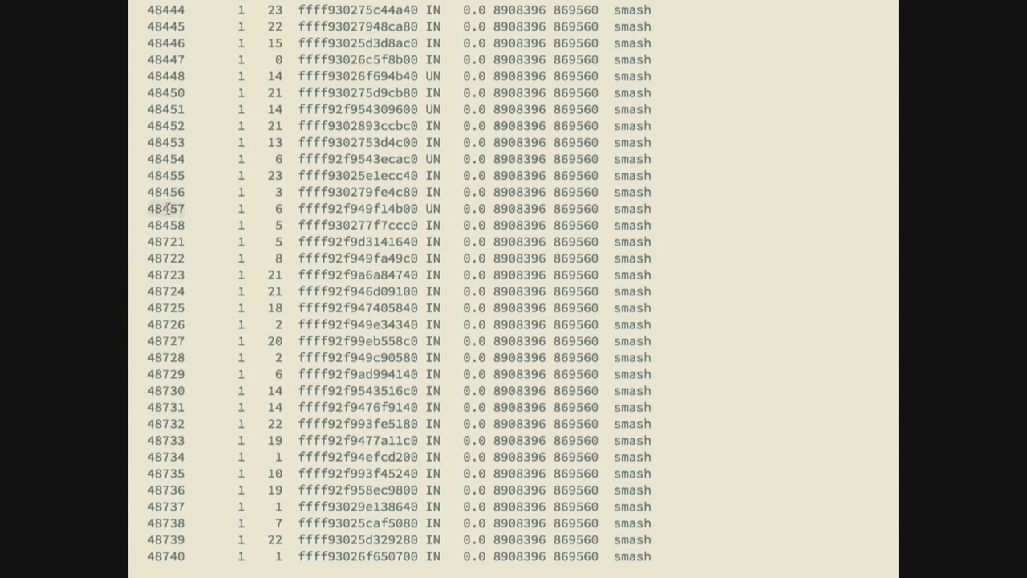
# Switch to task 48457 with pytask, print its backtrace, and select the direct-I/O frame 4
pyautogui.write('py-crash> p')
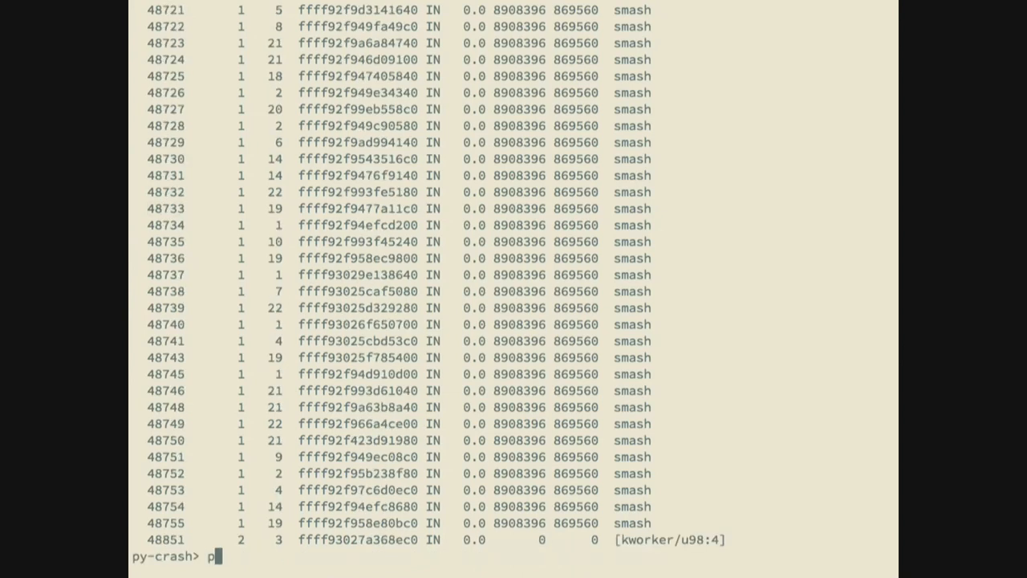
pyautogui.write('ytask 48457')
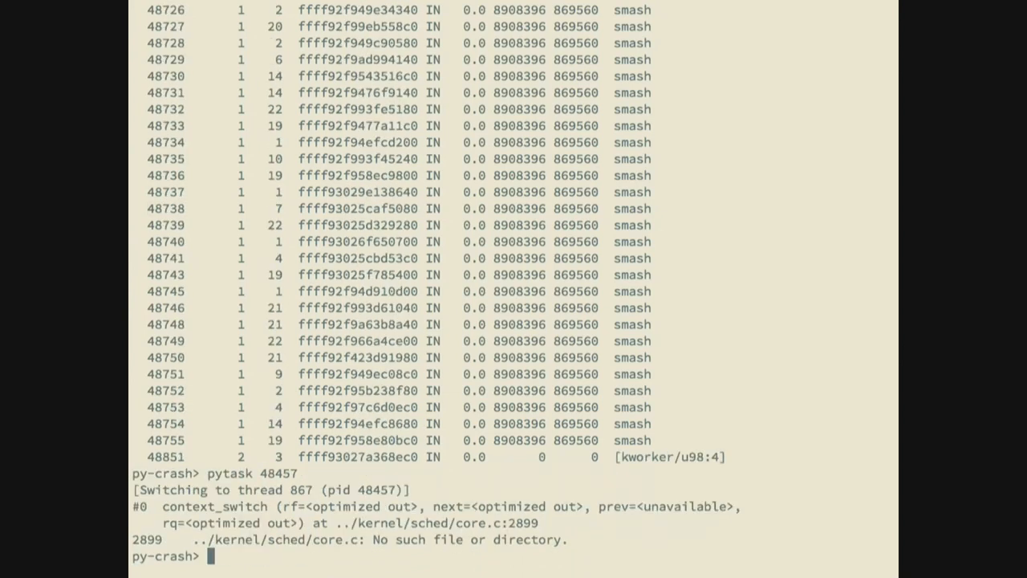
pyautogui.write('bt')
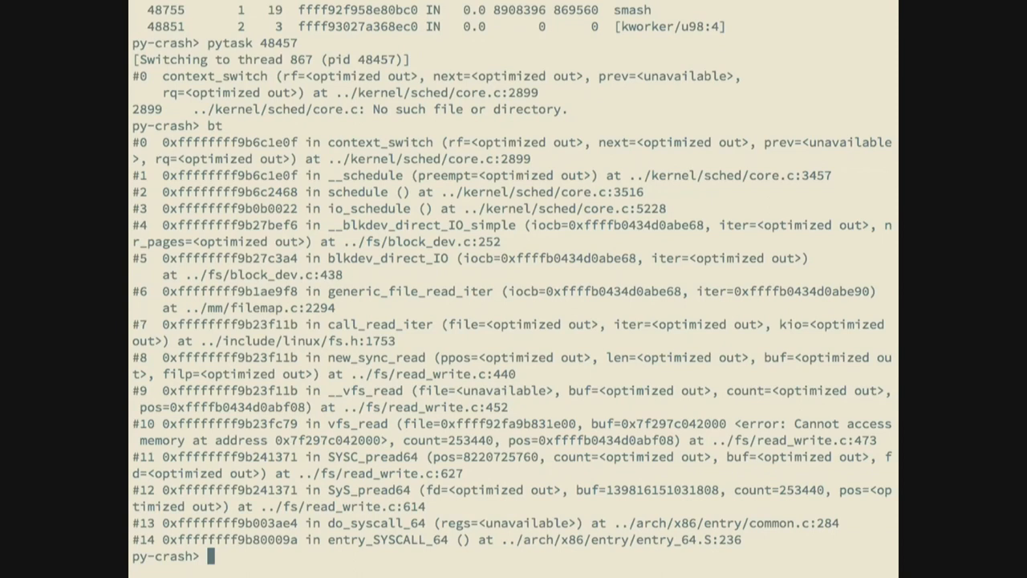
pyautogui.write('frame 4')
pyautogui.write('print')
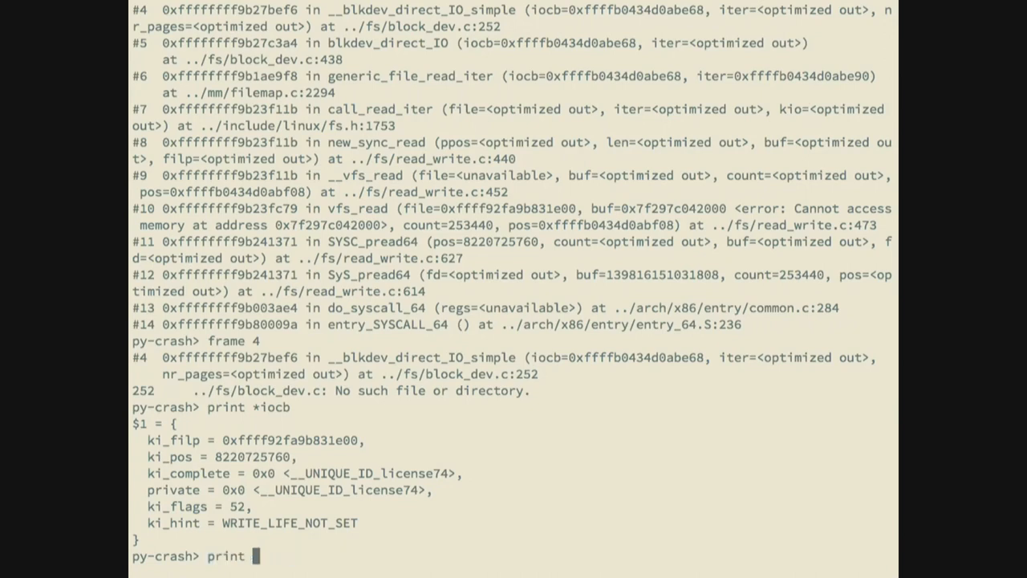
# Print iocb->ki_filp->f_path.dentry and dereference it to see the file being read
pyautogui.write('iocb->')
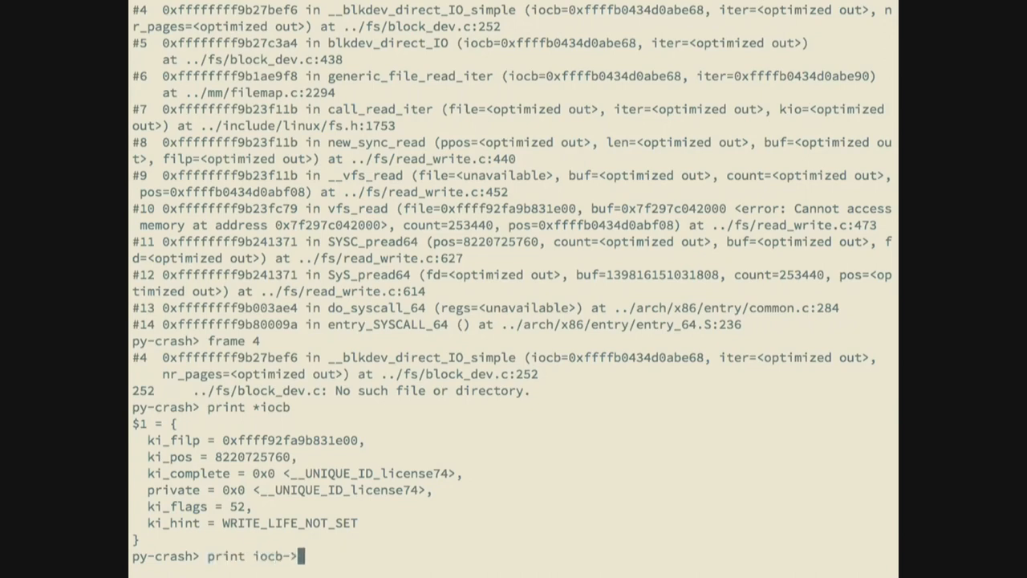
pyautogui.write('ki_')
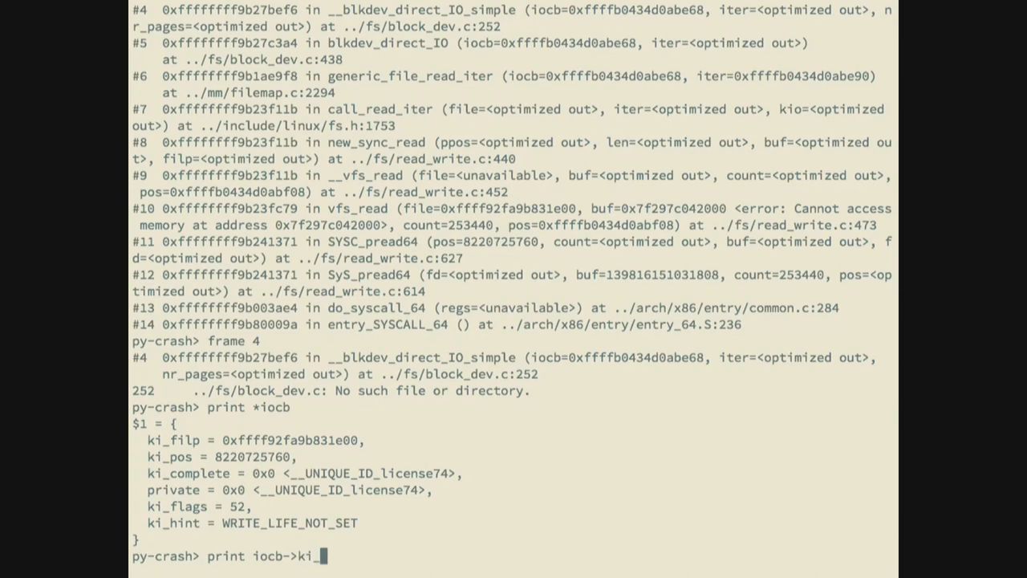
pyautogui.write('filp->')
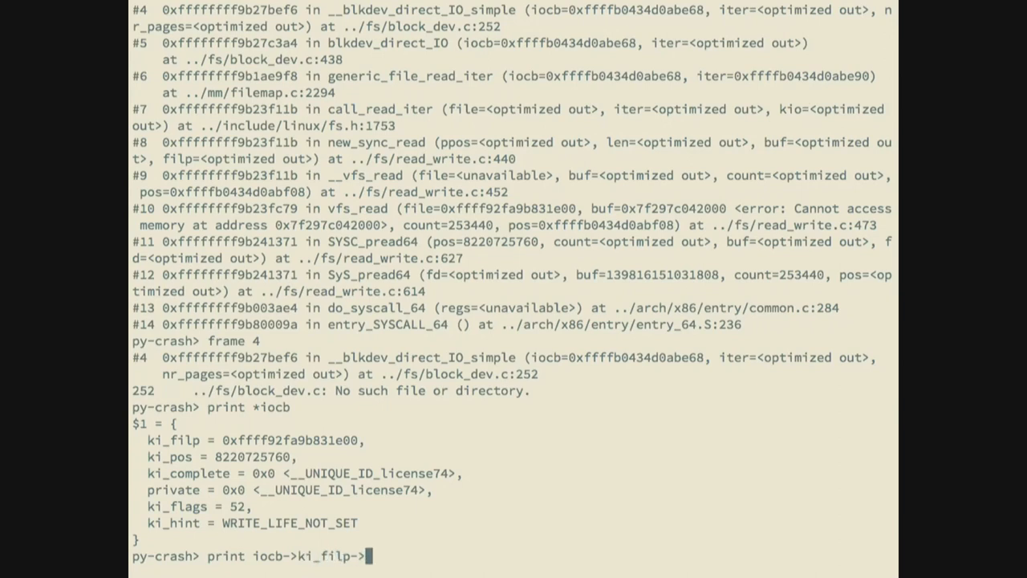
pyautogui.write('f_den')
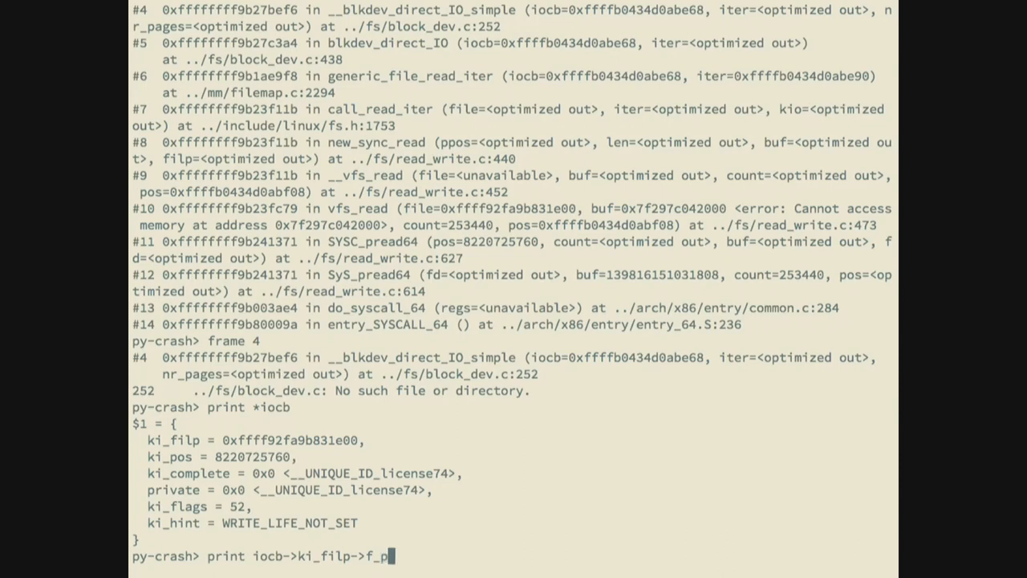
pyautogui.write('ath.dentry')
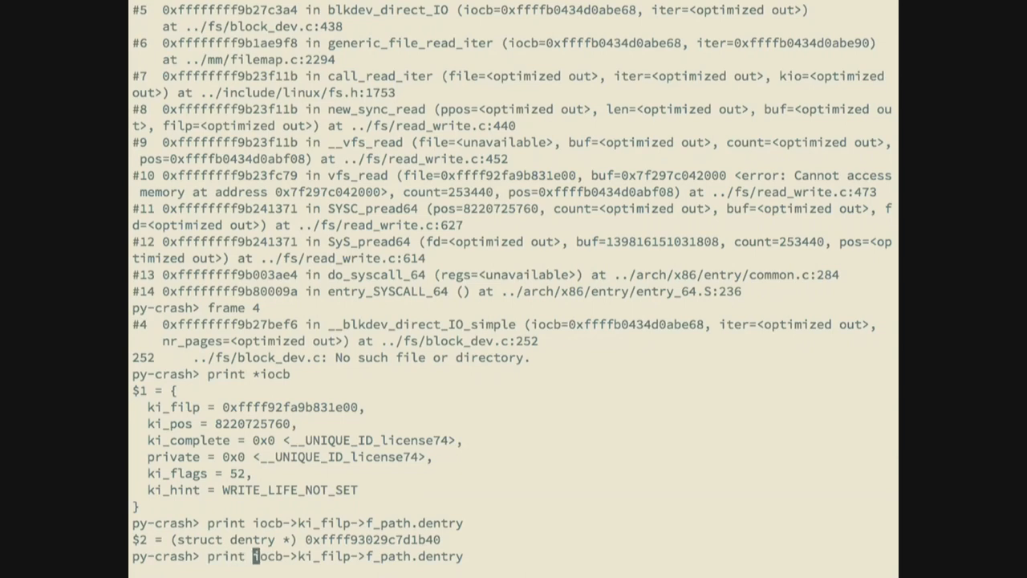
pyautogui.write('*')
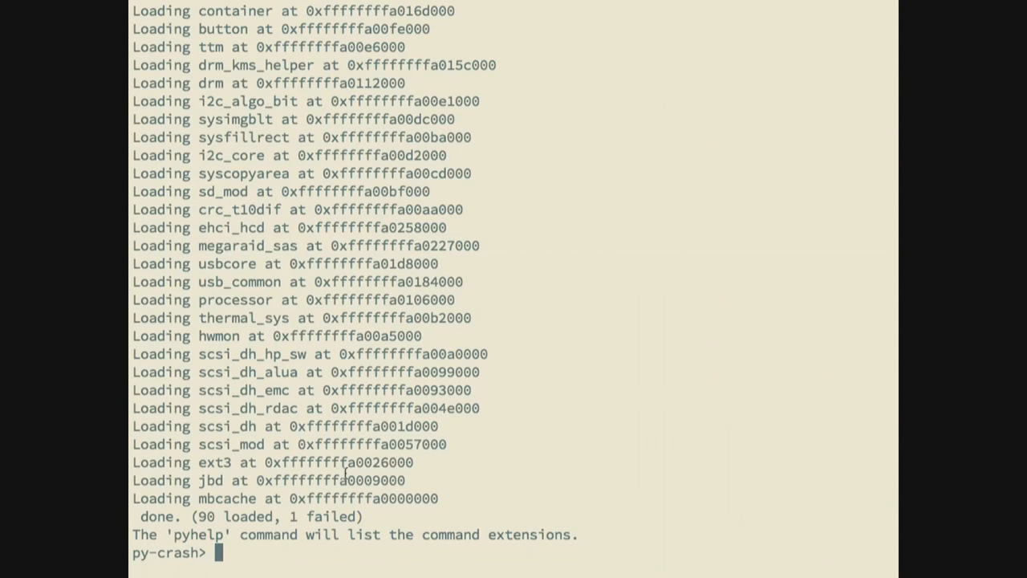
# List the dump's mounted filesystems with pymount, then bring xfs-analyze.py up in vim
pyautogui.write('pymou')
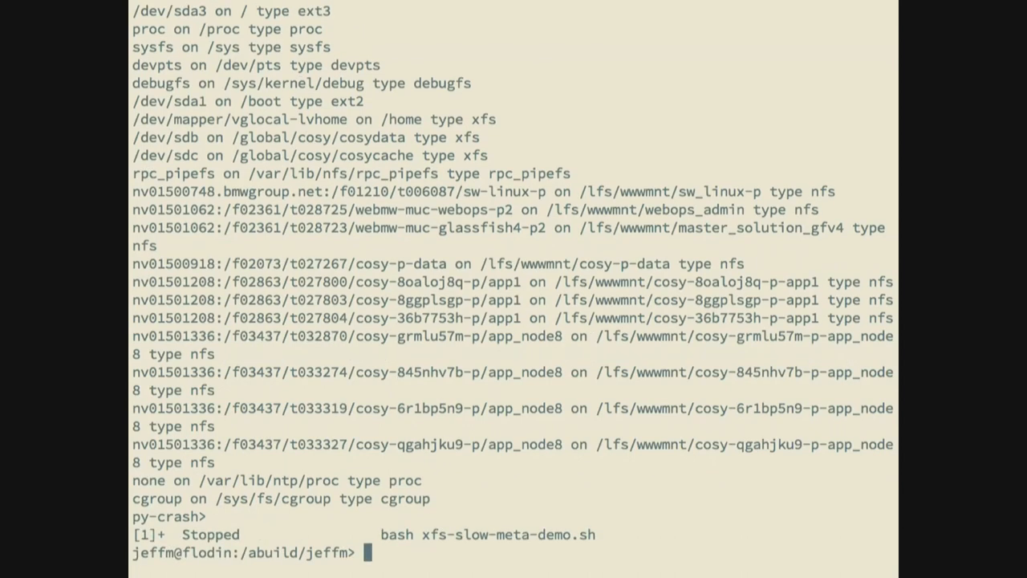
pyautogui.write('vi x')
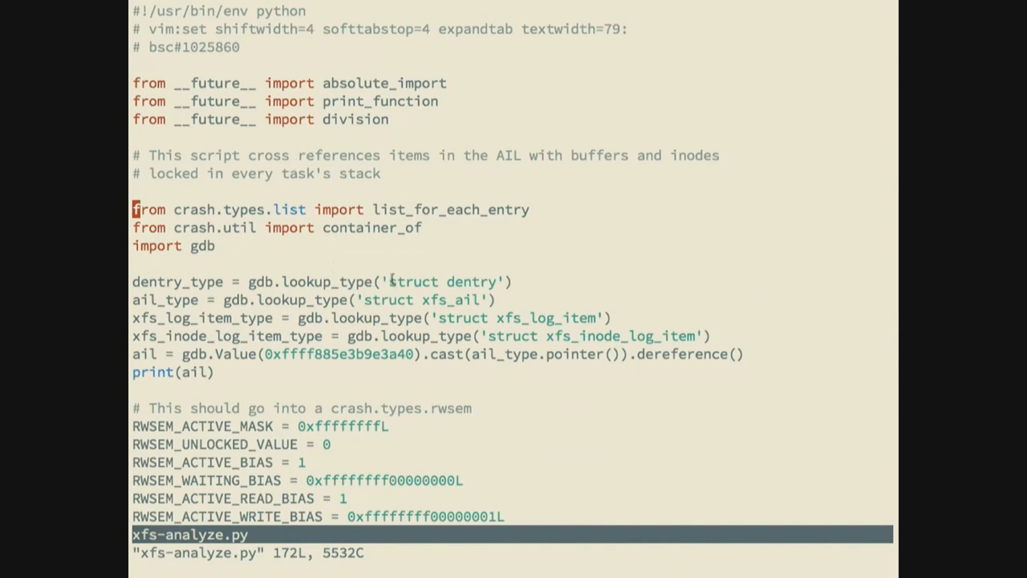
pyautogui.moveTo(359, 372)
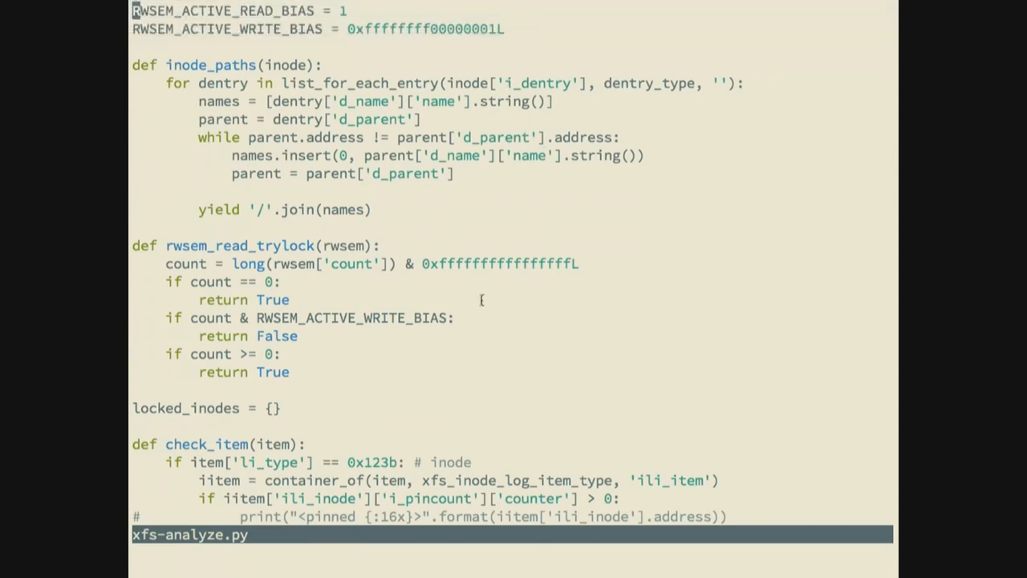
pyautogui.moveTo(459, 218)
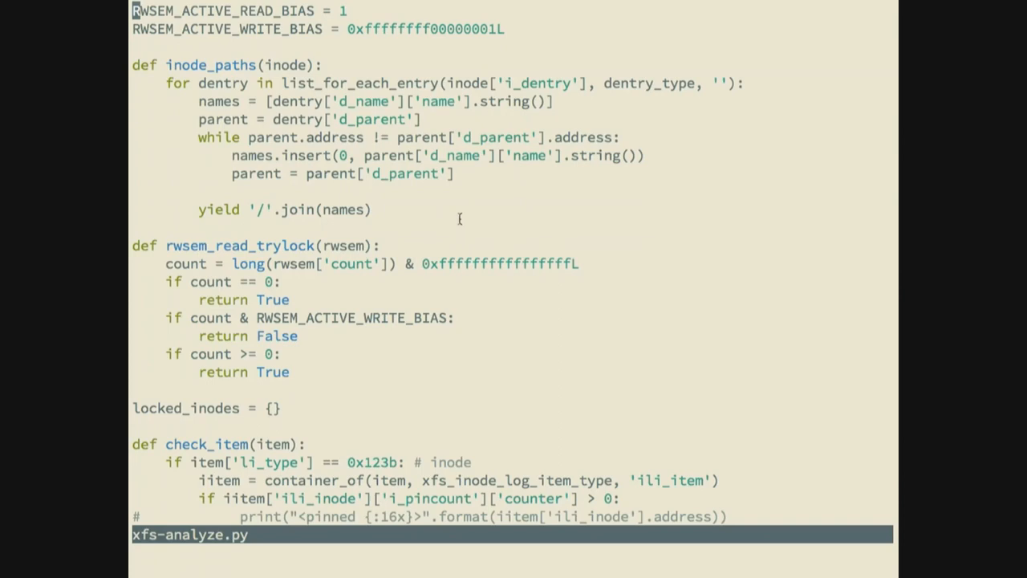
# Scroll through xfs-analyze.py's AIL item loop and locked-inode stack scan
pyautogui.scroll(-3)
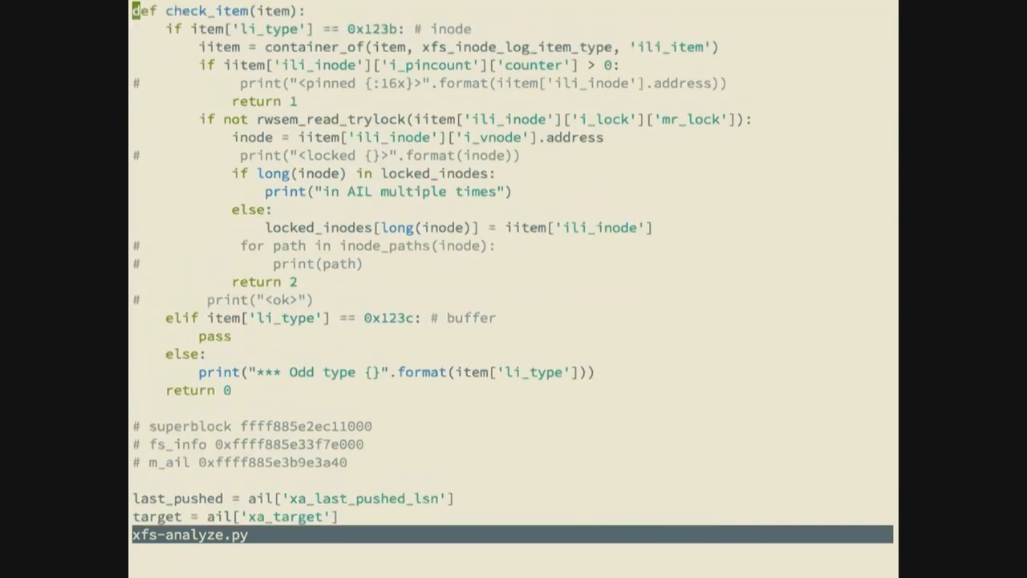
pyautogui.scroll(-3)
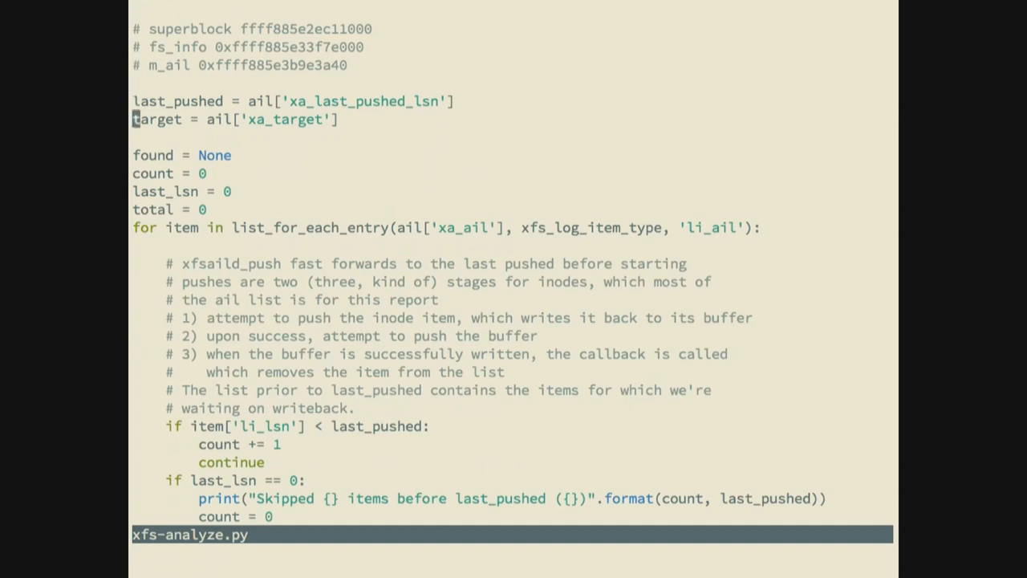
pyautogui.scroll(-3)
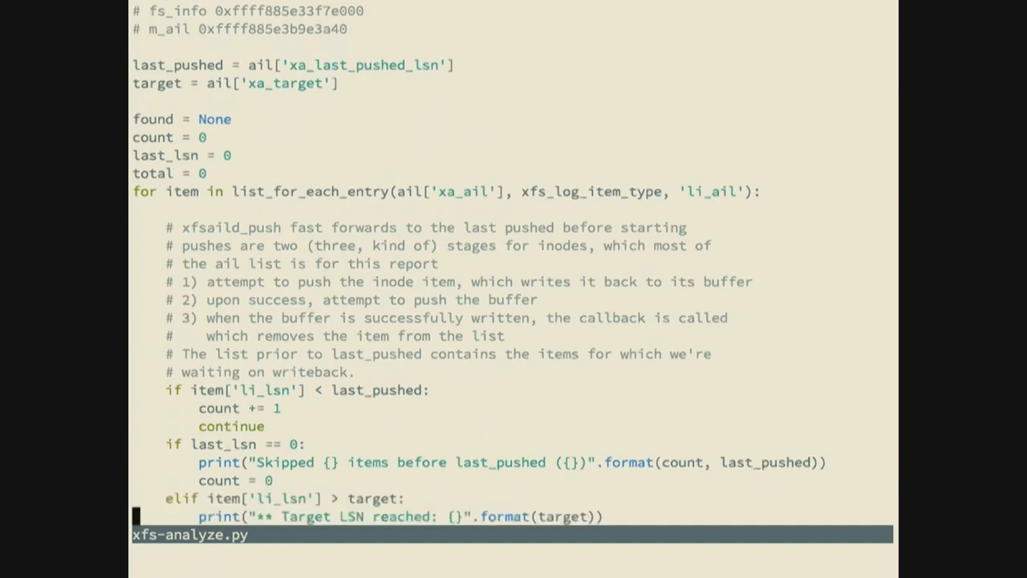
pyautogui.scroll(-3)
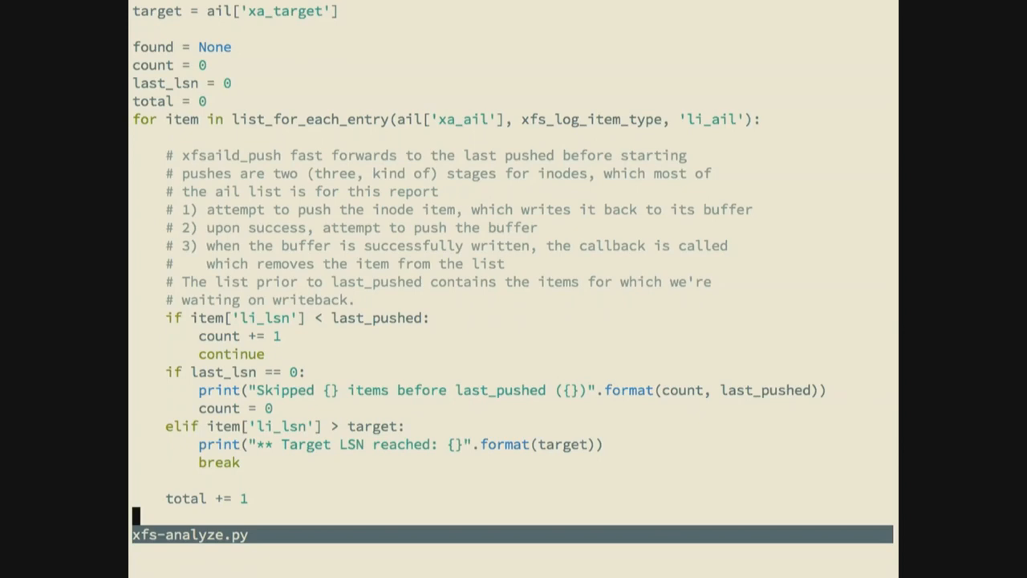
pyautogui.scroll(-3)
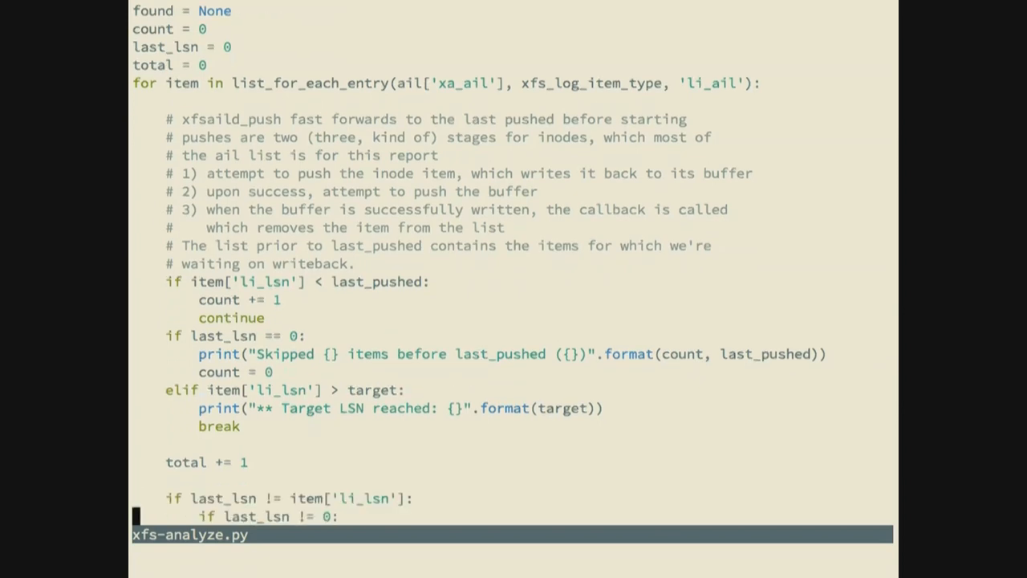
pyautogui.scroll(-3)
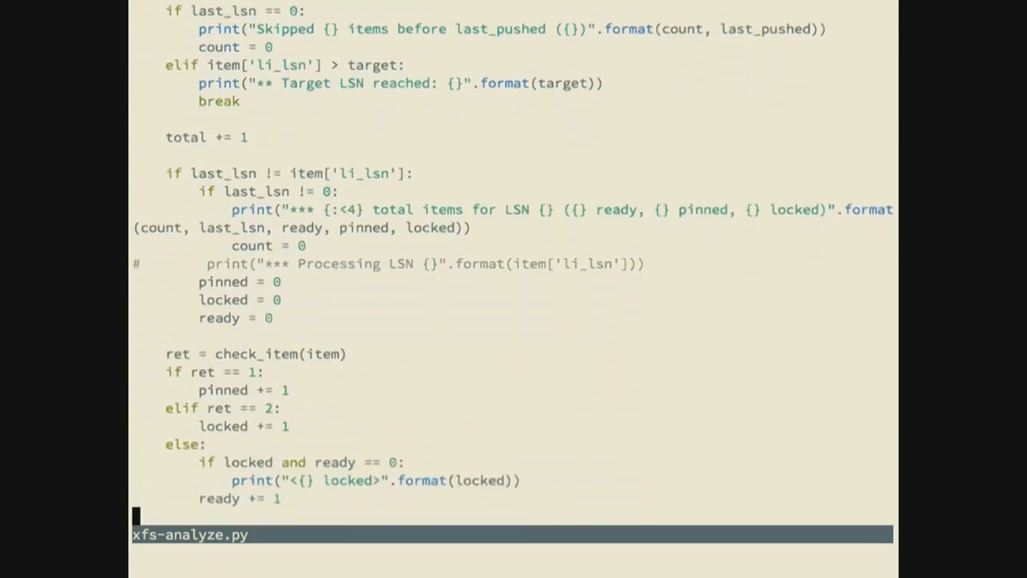
pyautogui.scroll(-3)
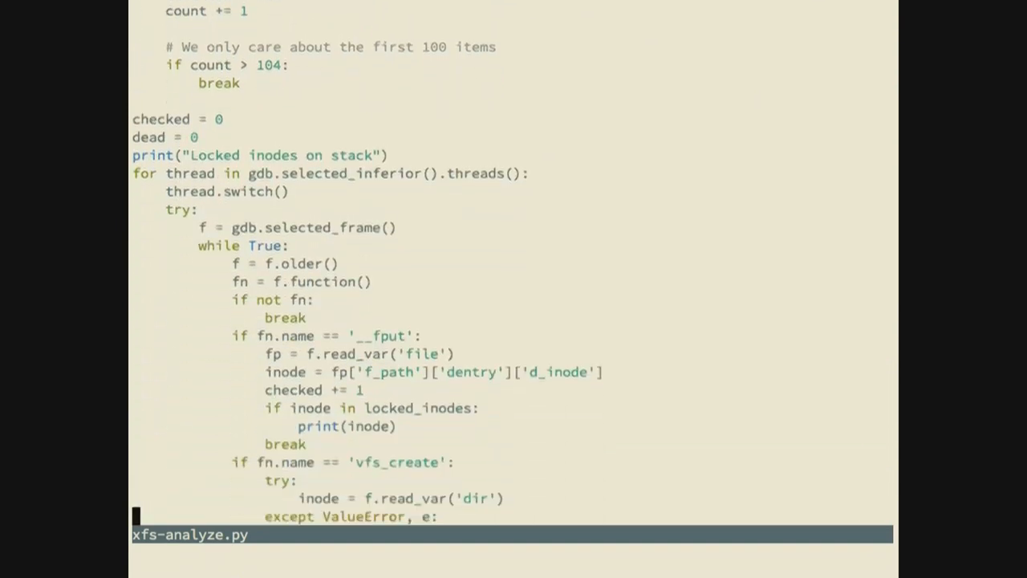
pyautogui.scroll(-3)
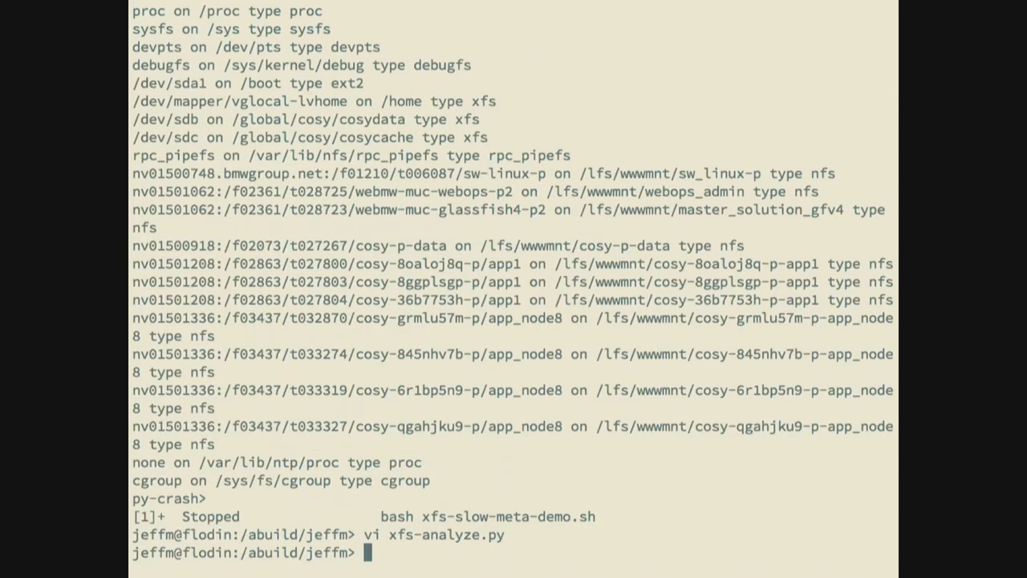
# Resume the stopped demo with fg and print the verbose mount table with pymount -v
pyautogui.write('fg')
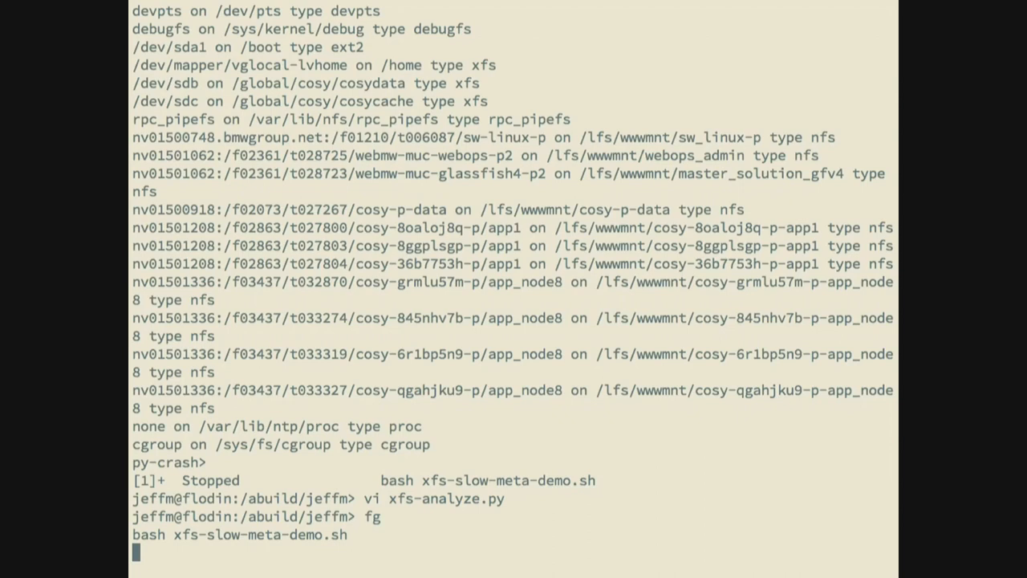
pyautogui.write('py-crash>')
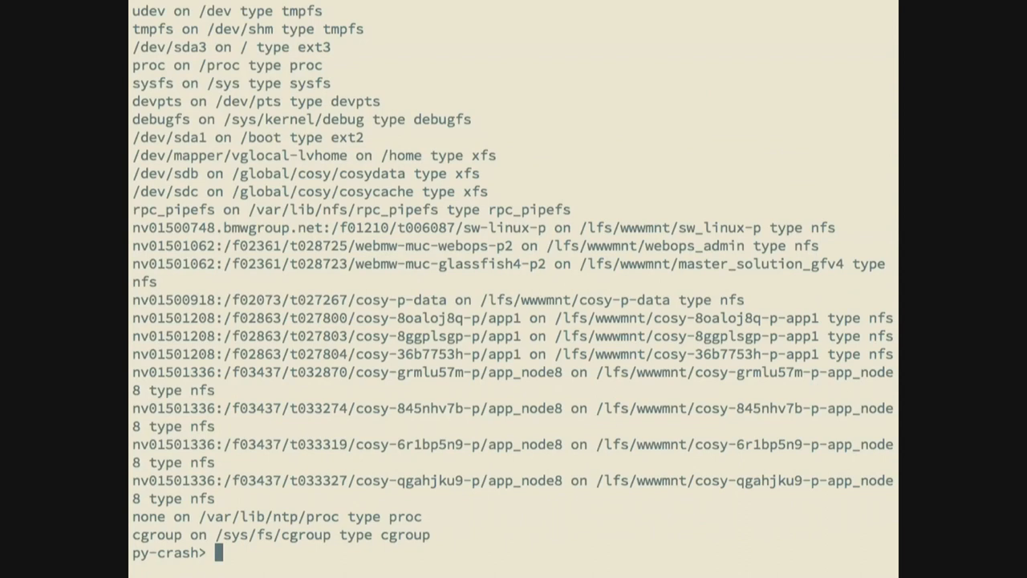
pyautogui.write('pymount -v')
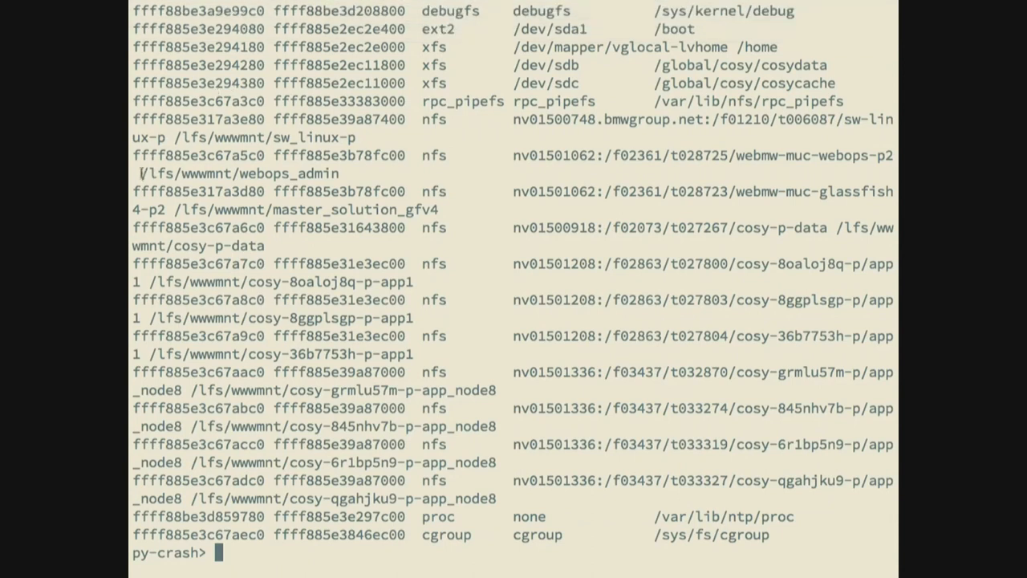
pyautogui.moveTo(287, 72)
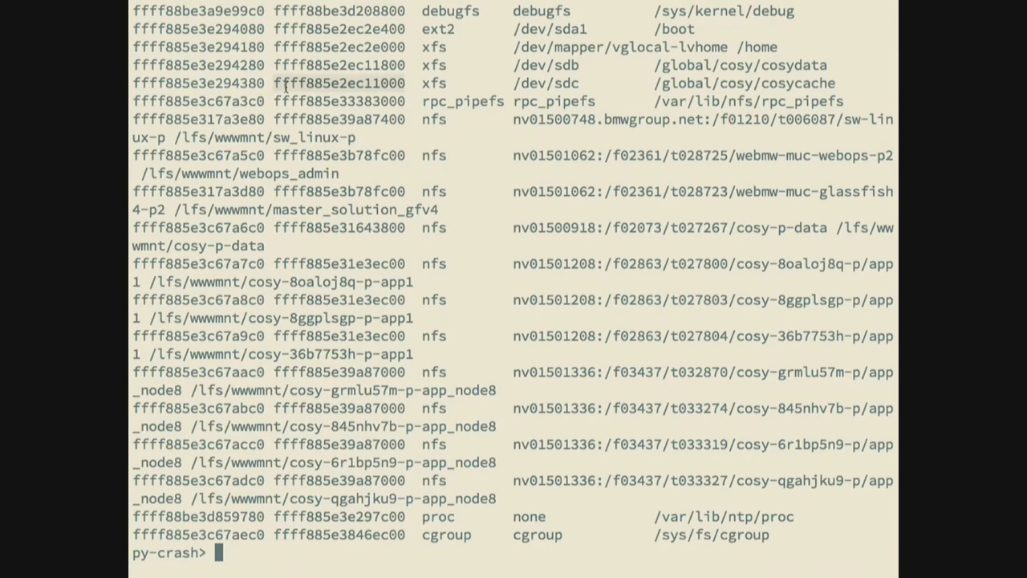
# Dump the XFS AIL items with pyxfs, listing LSNs, inode addresses and inode numbers
pyautogui.write('pyxfs du')
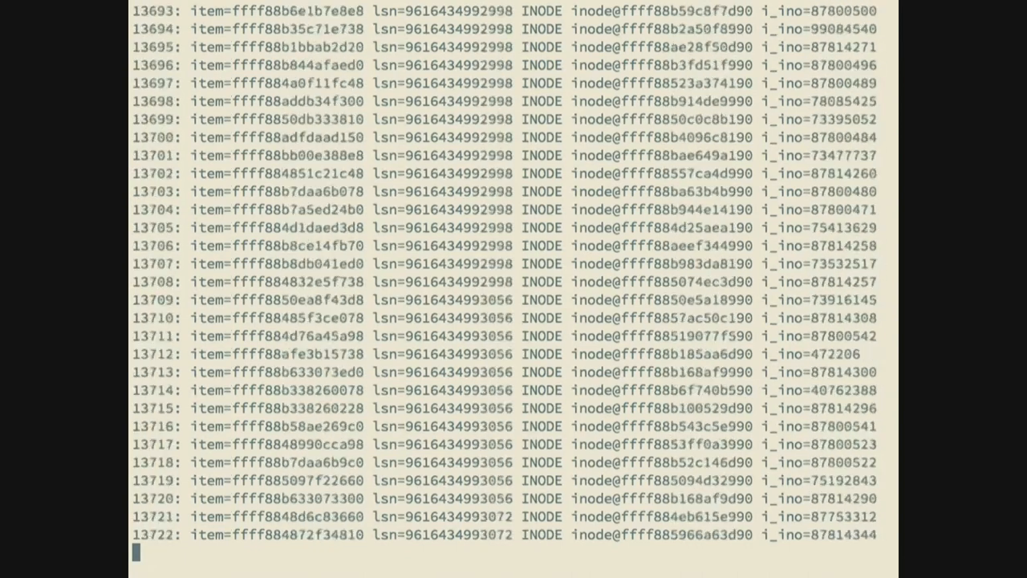
# Scroll through the AIL item listing running into the 13700s
pyautogui.scroll(-3)
pyautogui.write('set height 0')
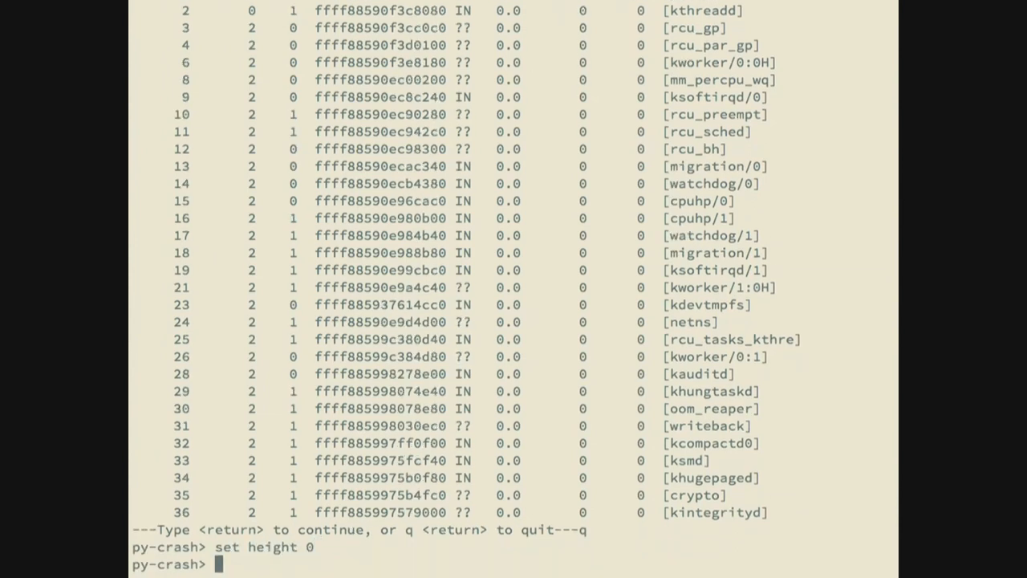
# Show pydmesg, switch to ls task 10263 and print its backtrace blocked in rwsem down-write
pyautogui.write('pydmesg')
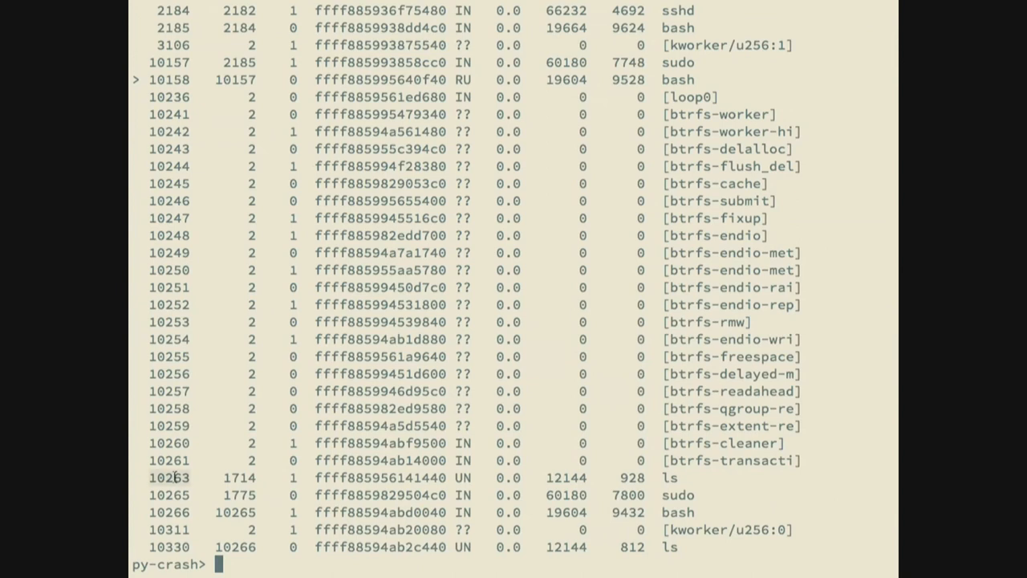
pyautogui.write('p')
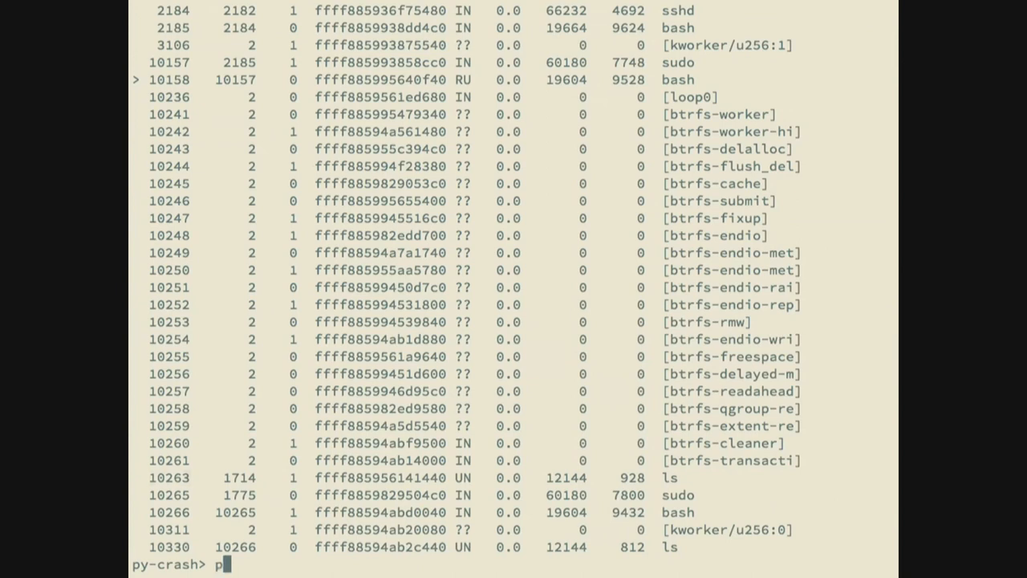
pyautogui.write('ytask 10263')
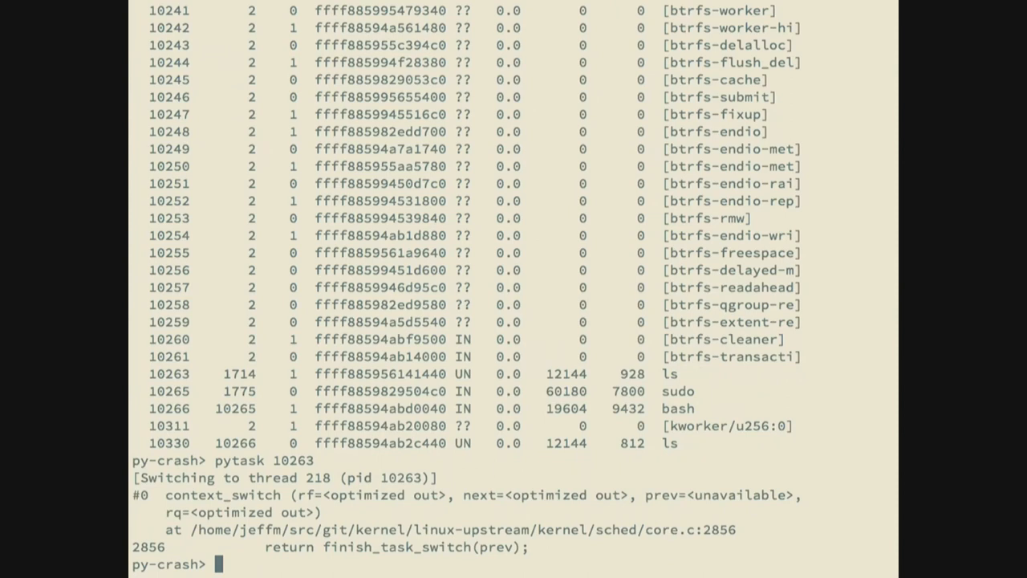
pyautogui.write('bt')
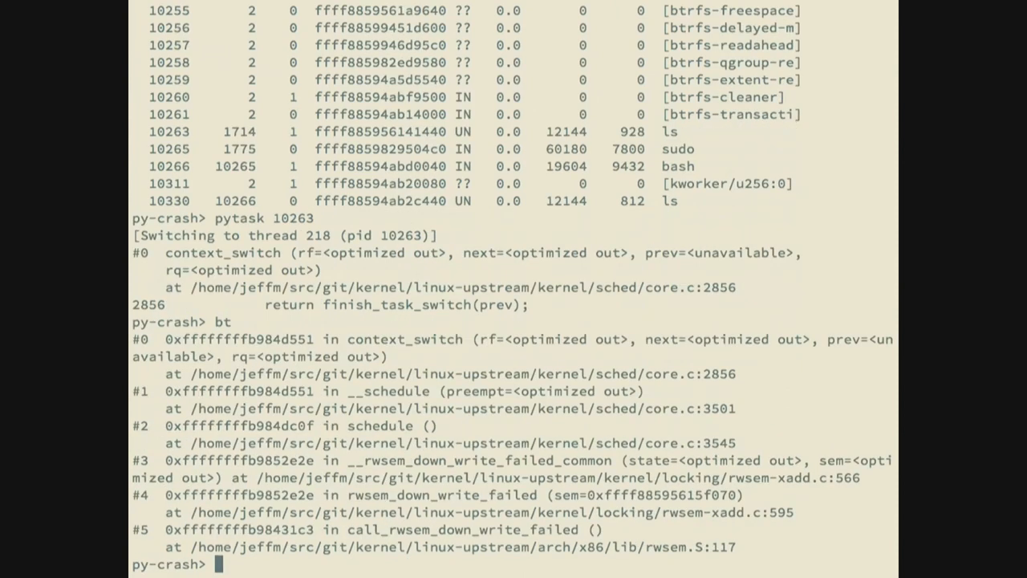